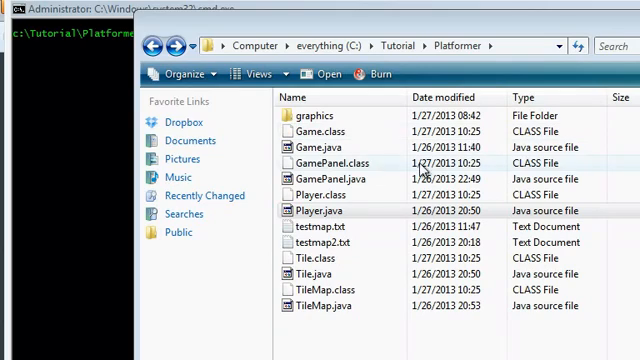
Browse into graphics/player and view the kirbyjump sprite image.
left_click(310, 117)
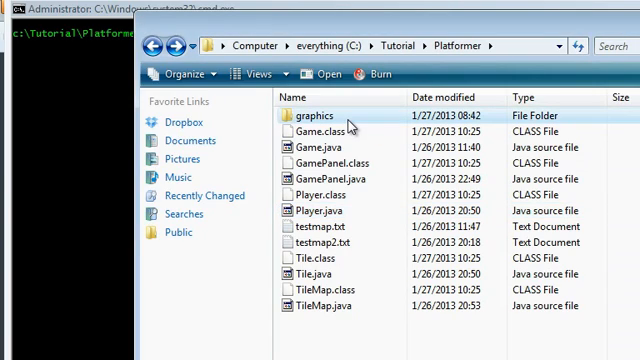
double_click(312, 117)
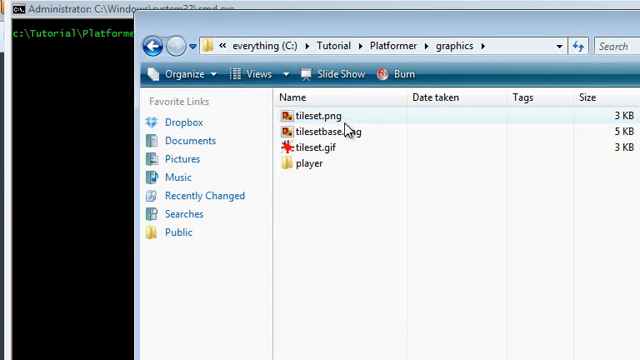
double_click(307, 163)
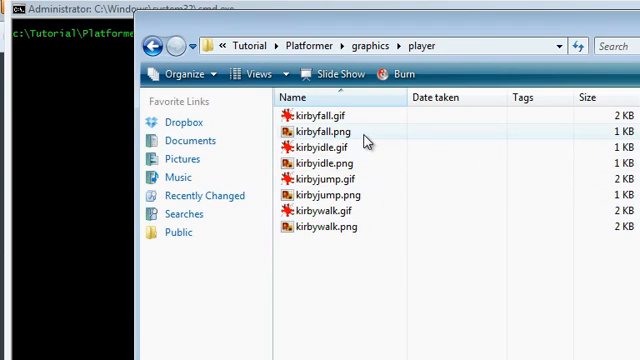
double_click(311, 132)
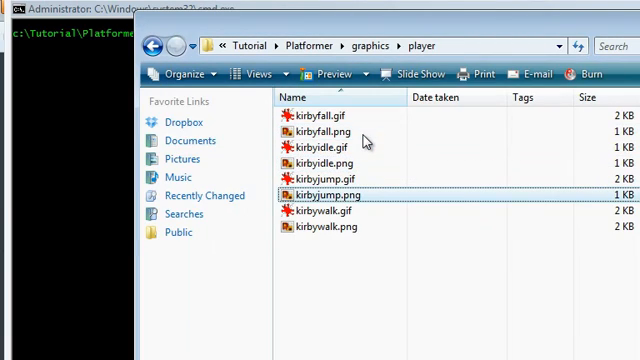
mouse_move(340, 195)
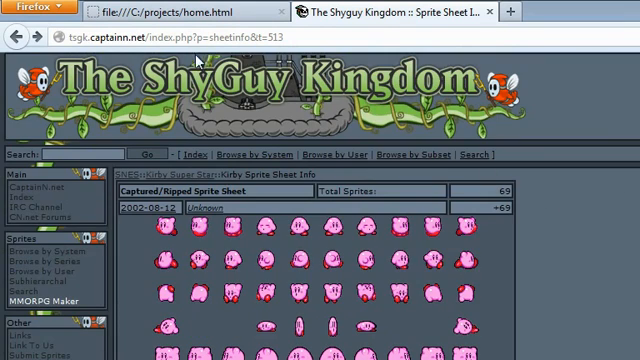
mouse_move(283, 137)
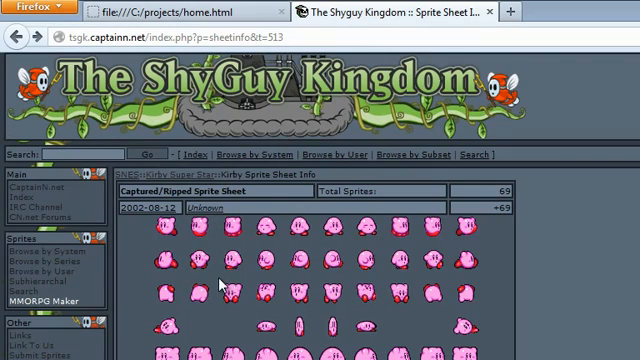
Scroll through the Kirby sprite sheet in Firefox, then open the empty Animation.java.
scroll("down", 3)
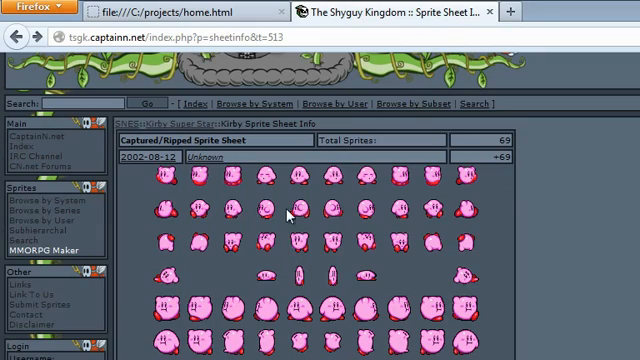
mouse_move(210, 162)
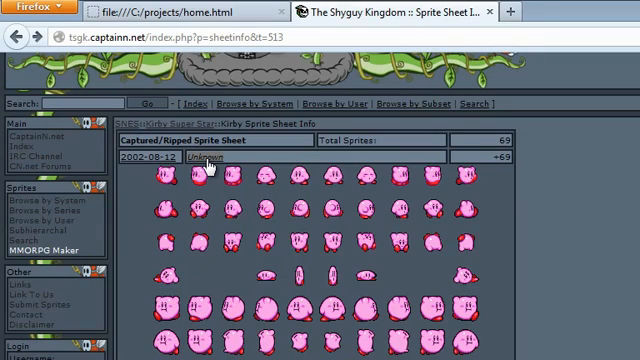
mouse_move(358, 213)
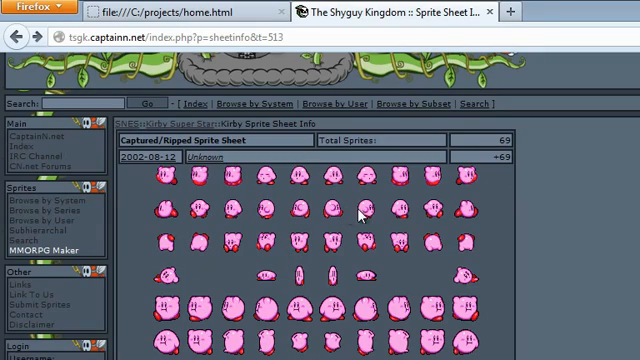
scroll("down", 3)
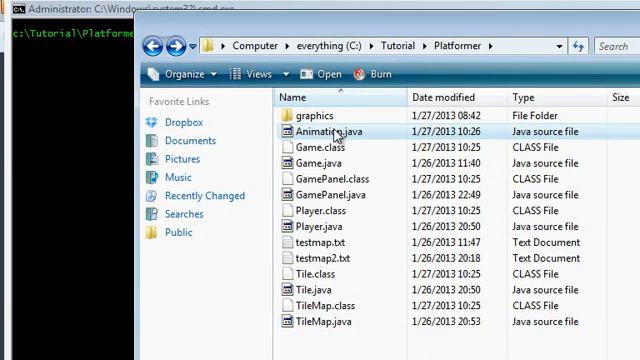
double_click(318, 131)
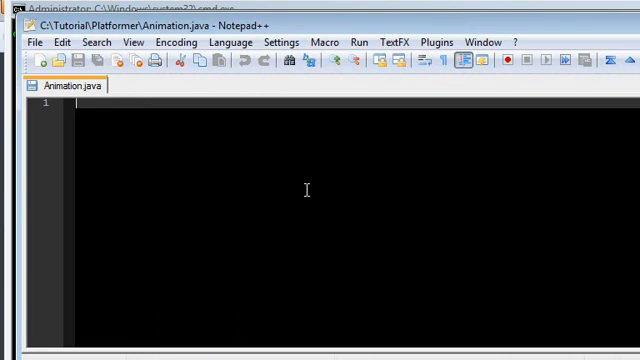
Add import java.awt.image.* and the public class Animation declaration.
type("import java.a")
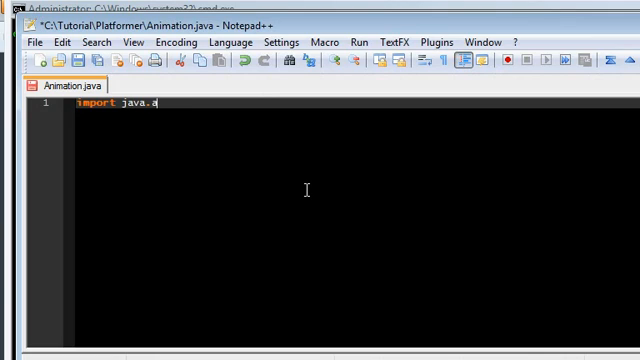
type("wt.image.*;")
type("public cla")
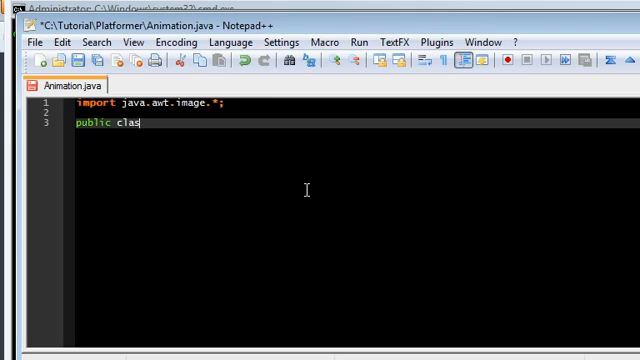
type("s Animation {")
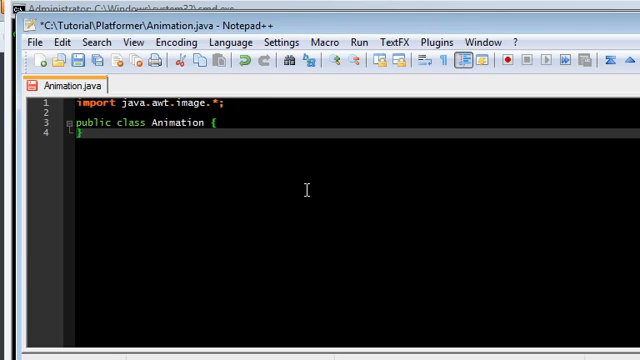
key("Enter")
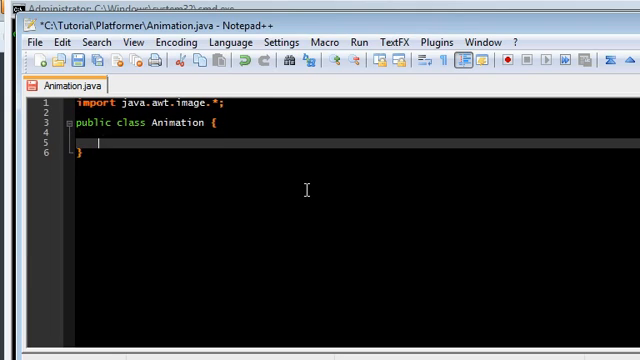
Declare private fields BufferedImage[] frames, int currentFrame, long startTime and long delay.
type("privat")
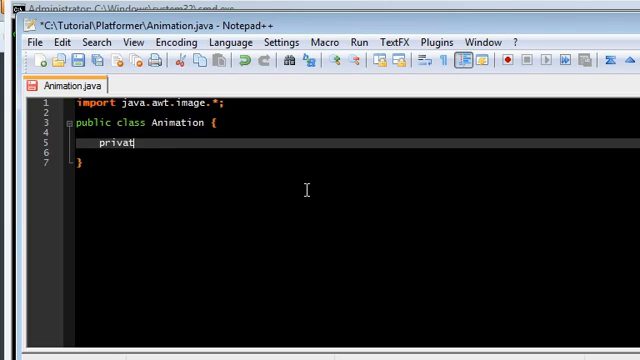
type("e BufferedImage[]")
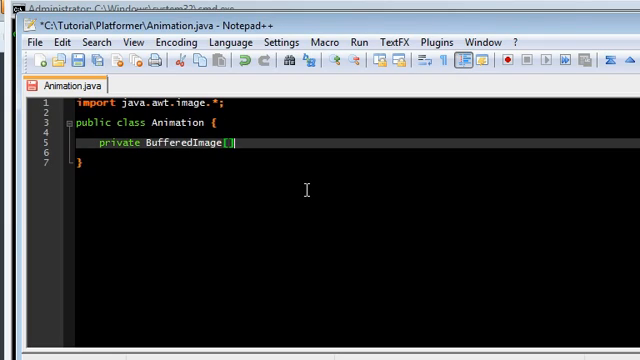
type("frames;")
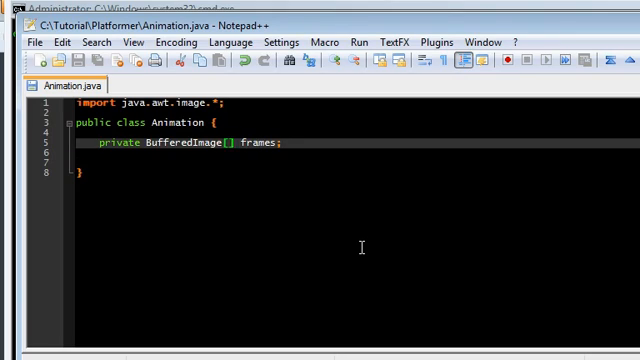
type("private int cur")
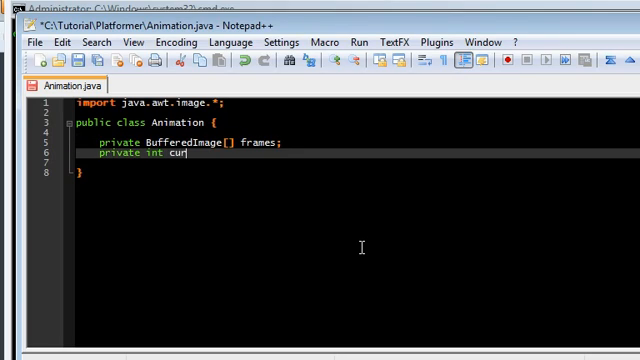
type("rentFrame;")
type("private")
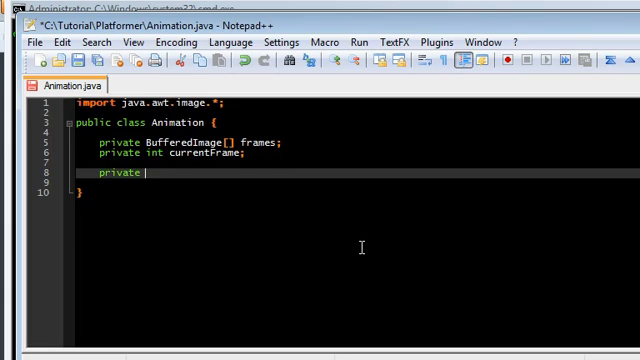
type("longs")
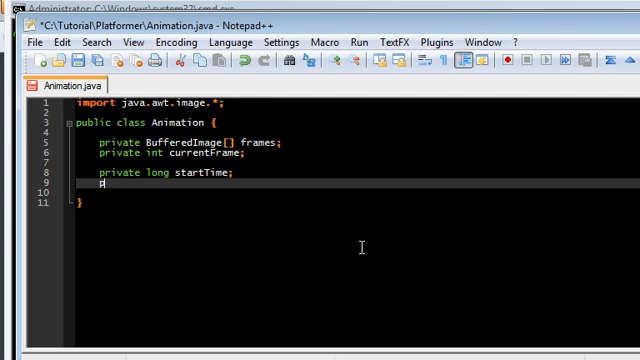
type("private")
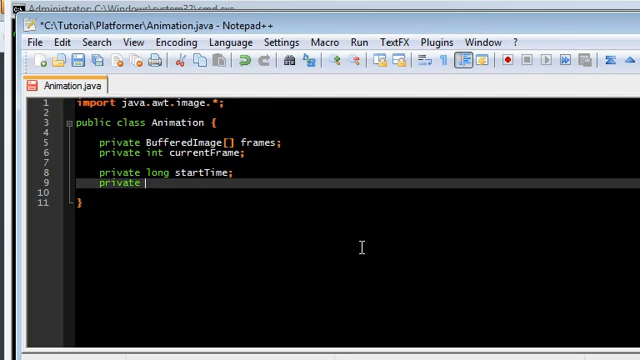
type("long delay;")
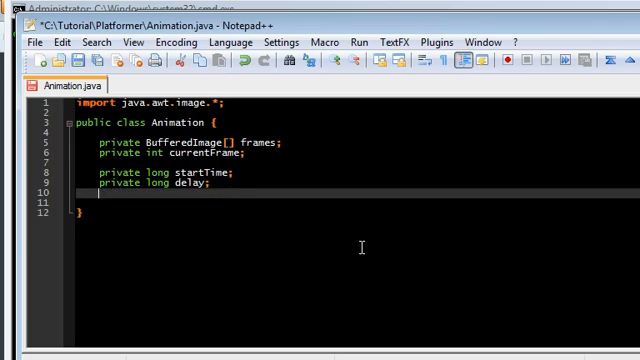
Add an empty Animation() constructor and the setFrames(BufferedImage[] images) method signature.
type("public An")
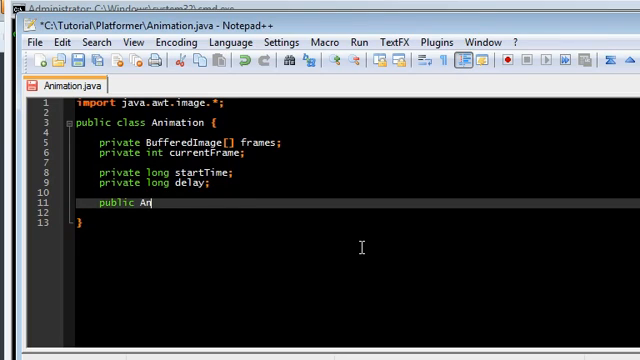
type("imation() {}")
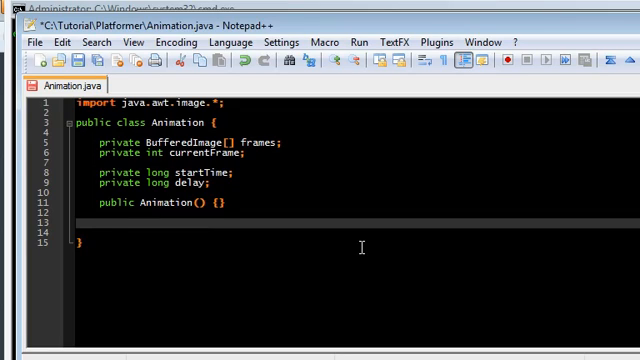
type("public void se")
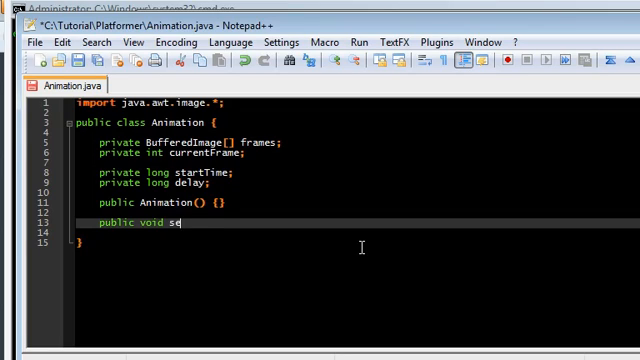
type("tFram")
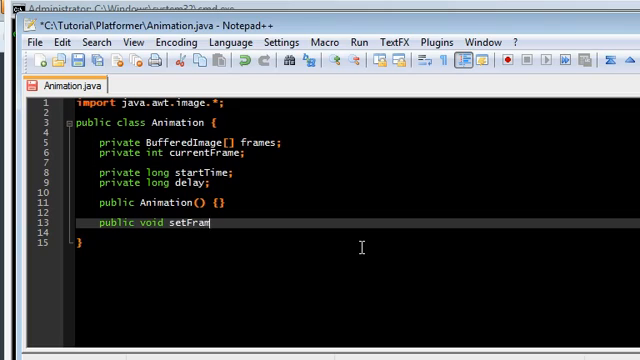
type("es(Buffered")
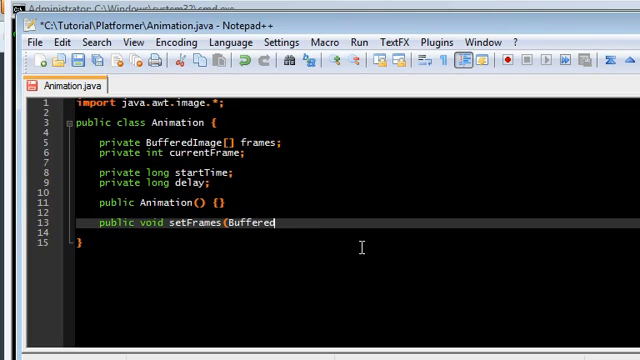
type("Image[] image")
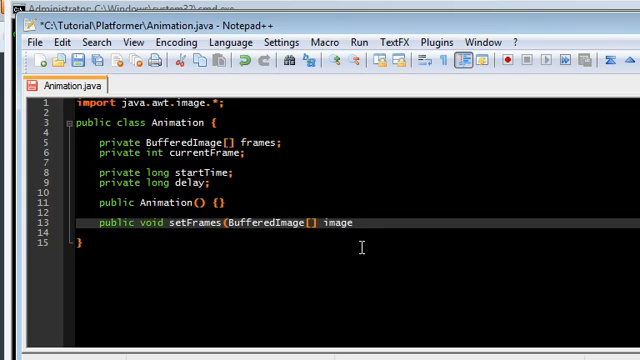
type("s) {")
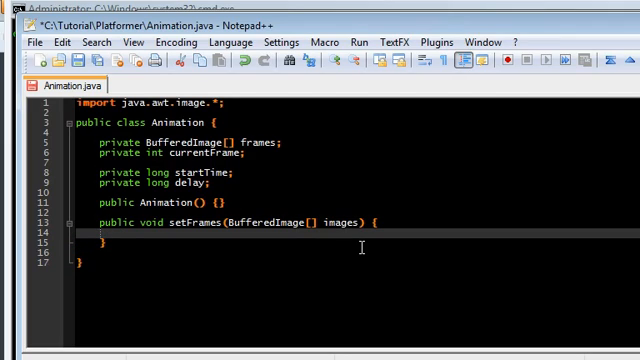
Make setFrames store images and reset currentFrame to 0 when out of range; add setDelay.
type("frames =")
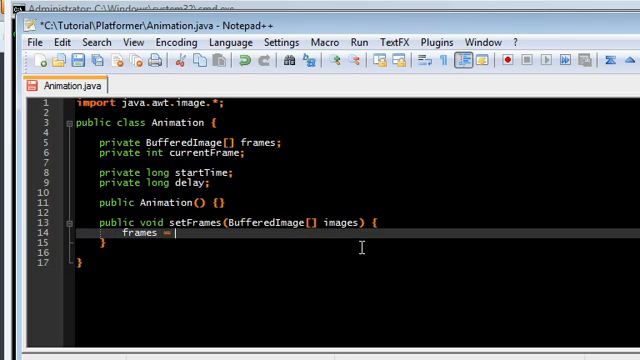
type("images;")
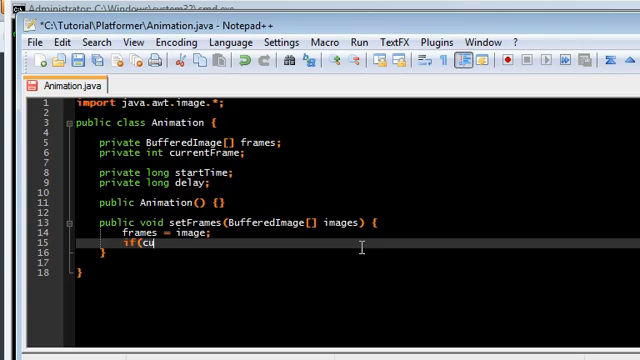
type("rrentFrame >")
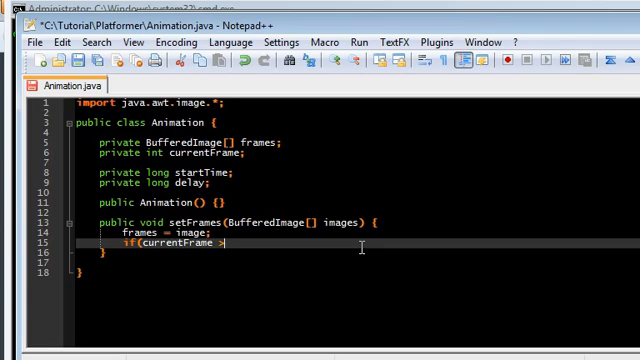
type("= frames.le")
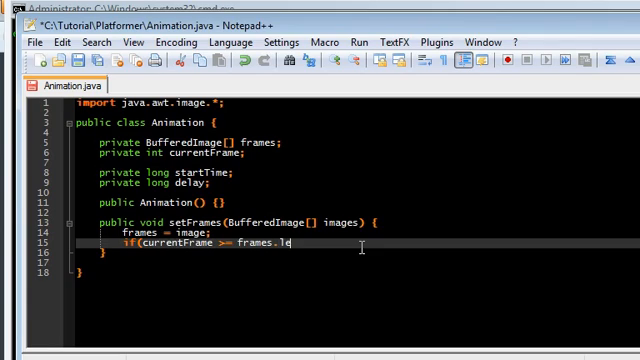
type("ngth")
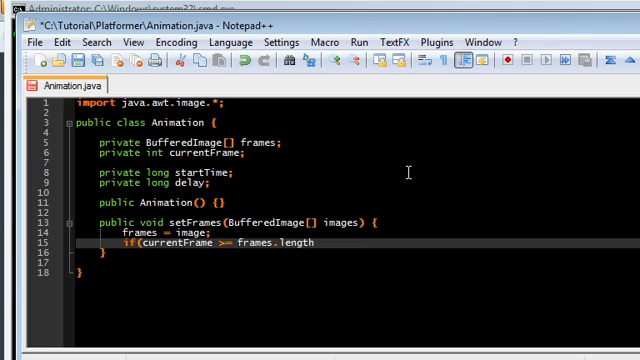
type("current")
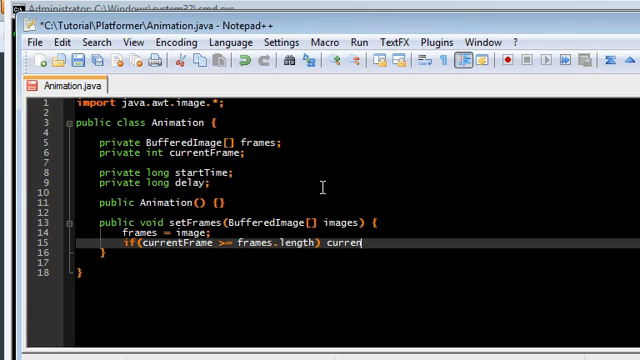
type("tFrame =")
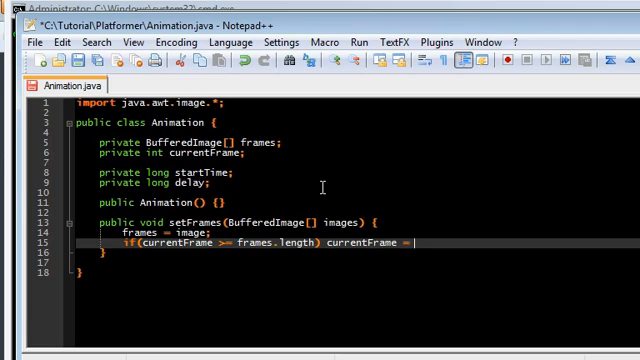
type("0;")
type("public void")
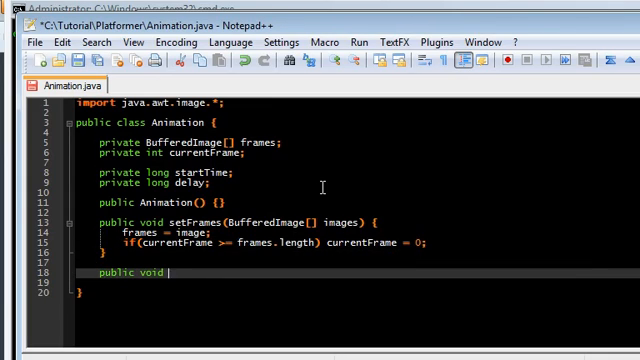
type("setDelay(long d) {")
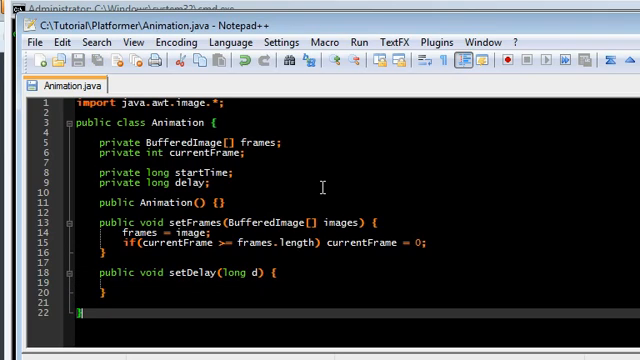
type("delay = d;")
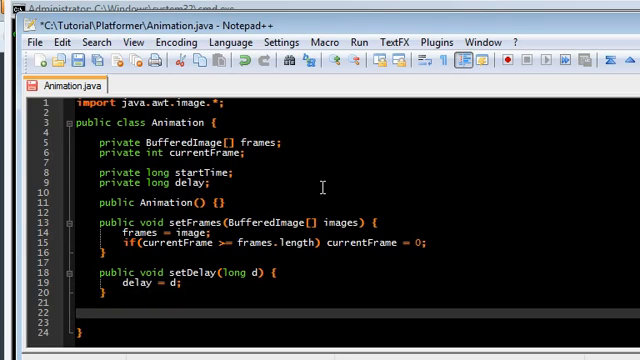
scroll("down", 3)
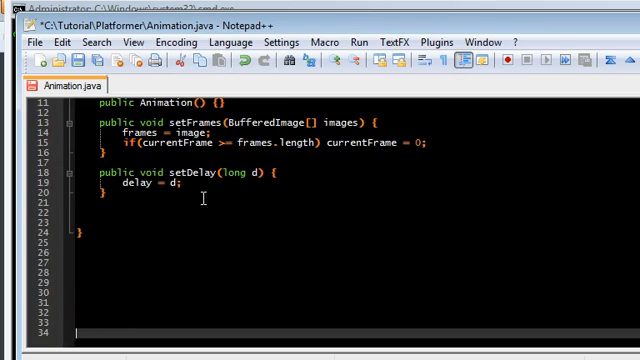
Start public void update() with an early return when delay == -1.
type("public void")
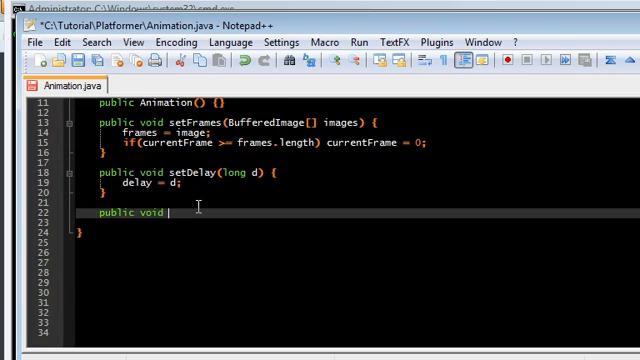
type("update() {")
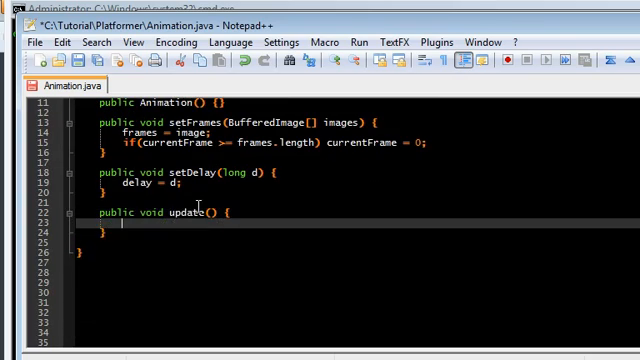
type("if")
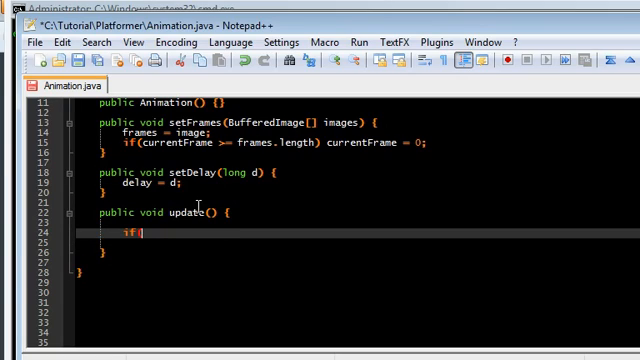
type("(delay == -1) {")
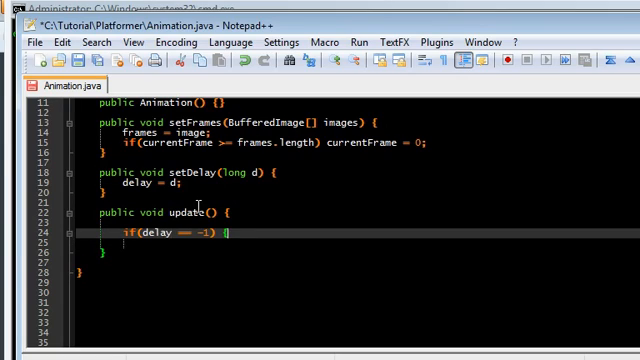
type("return;")
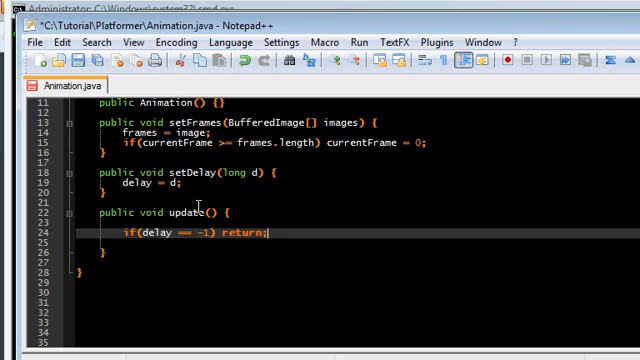
key("ctrl+s")
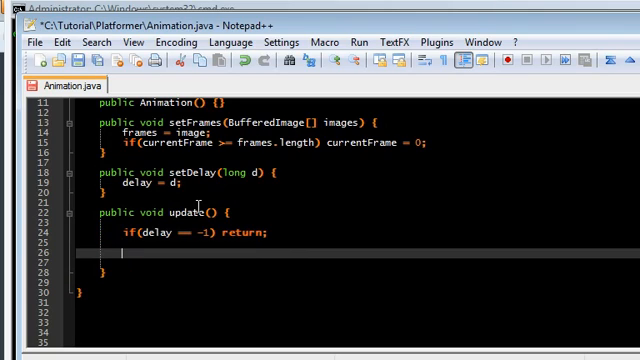
Compute elapsed as (System.nanoTime() - startTime) / 1000000 in update().
type("long e")
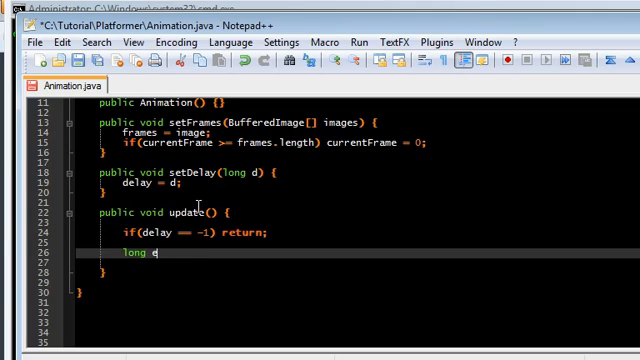
type("lapsed =")
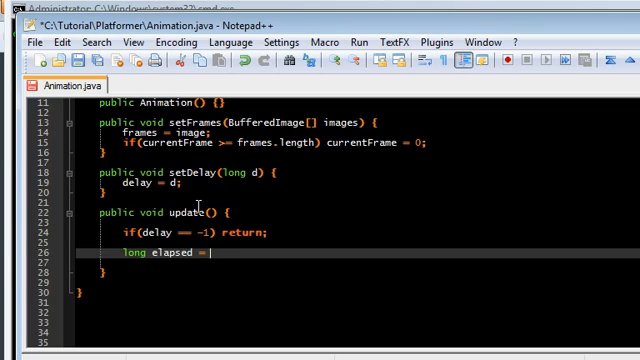
type("(System.nanoT")
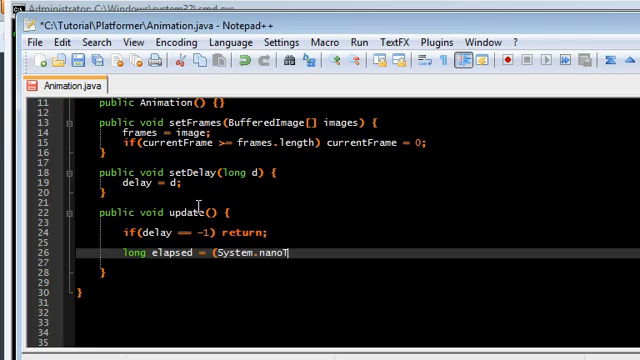
type("Time() - start")
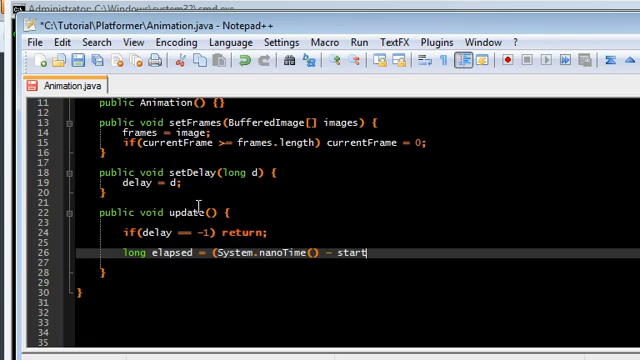
type("Time) /")
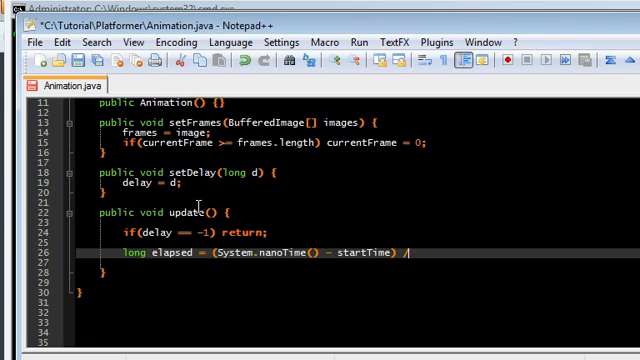
type("1000000;")
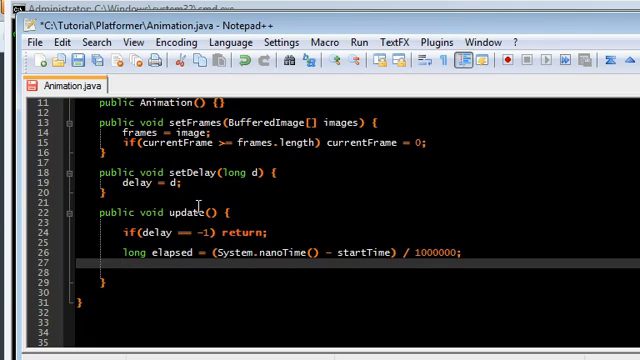
Increment currentFrame when elapsed exceeds delay, and wrap it to 0 at frames.length.
type("if(elapsed >")
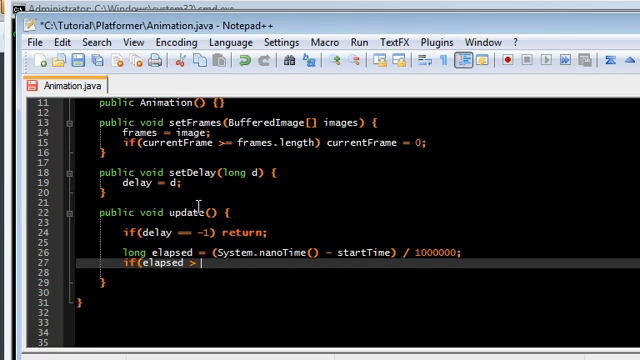
type("delay) {")
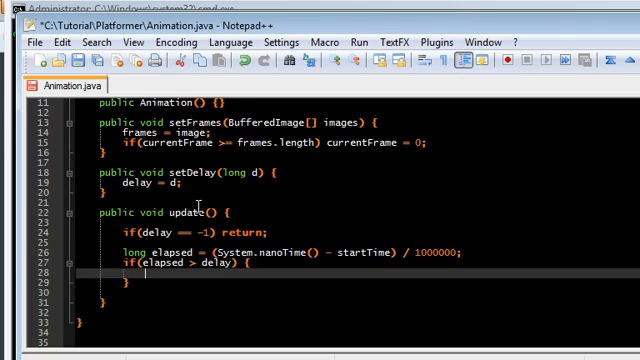
type("currentFrame")
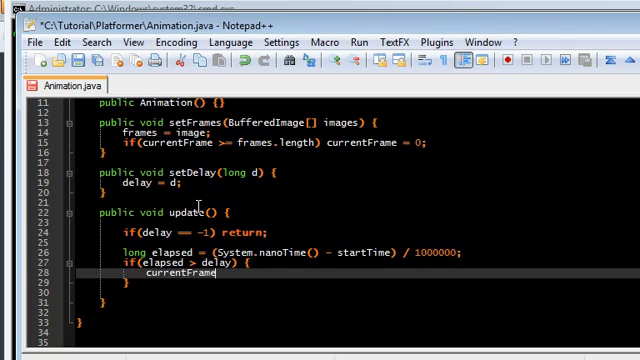
type("++;")
type("startTime = System.nanoTime();")
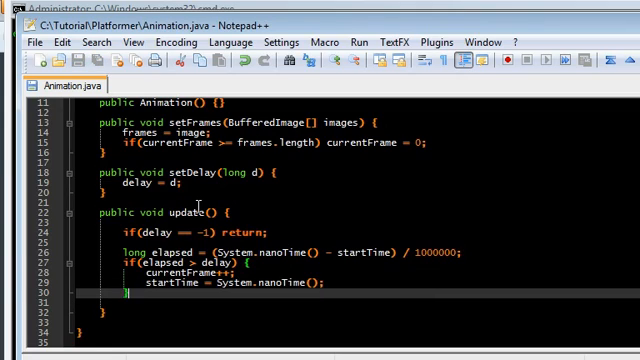
type("if(currentFrame == frames.length) {")
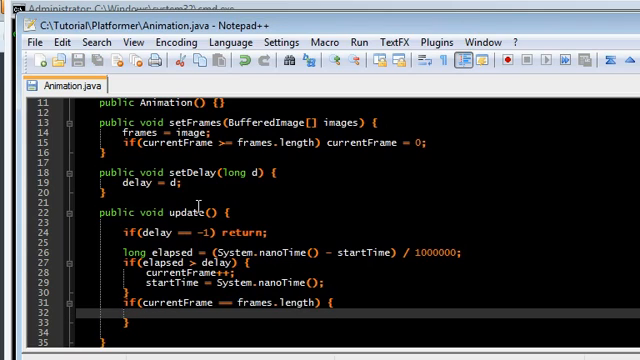
type("curr")
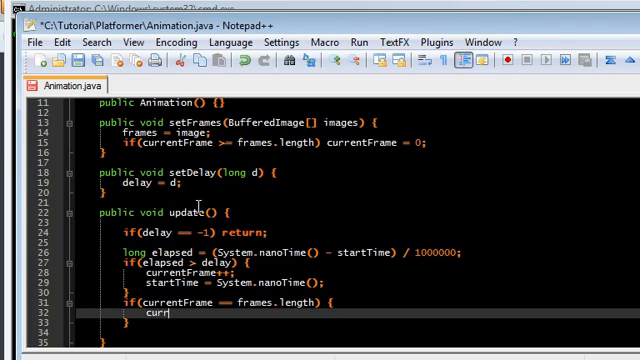
type("entFrame = 0;")
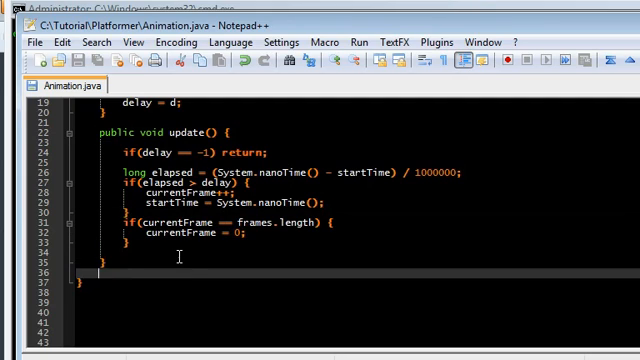
Type a public BufferedImage getImage() method returning frames[currentFrame].
type("public BufferedImage getImage")
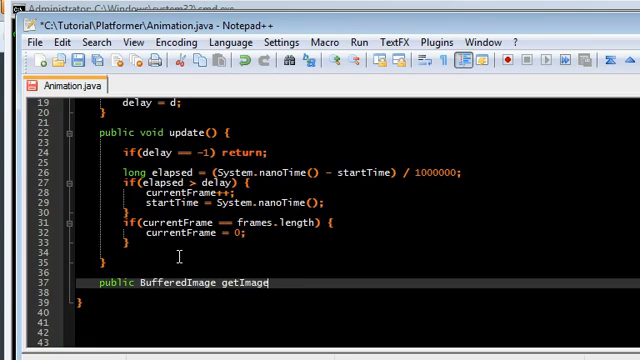
type("() {")
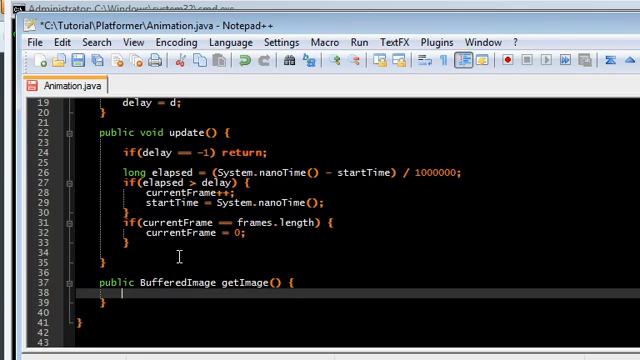
type("return frames.")
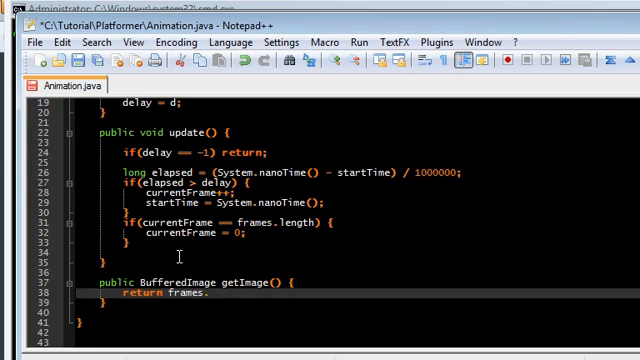
type("[currentFrame")
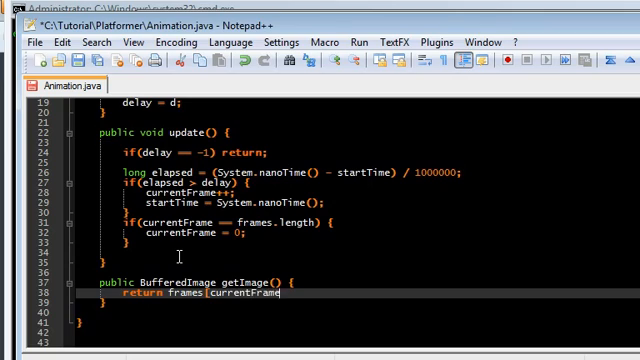
type("];")
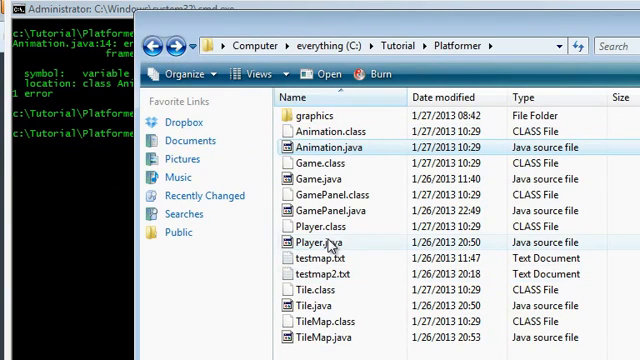
Open Player.java from C:\Tutorial\Platformer and scroll down.
double_click(319, 242)
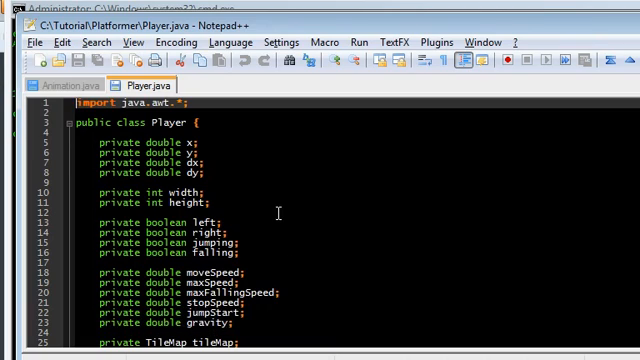
scroll("down", 3)
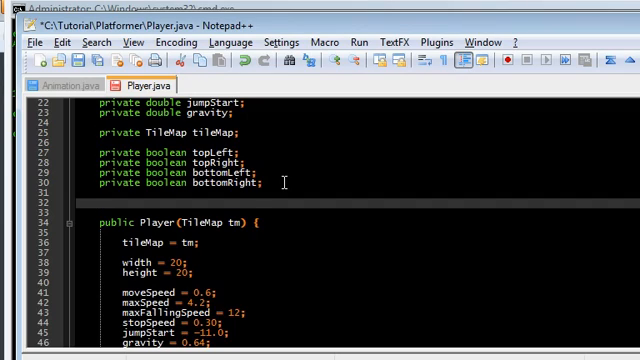
Declare private Animation animation, idleSprites, walkingSprites, jumpingSprites, fallingSprites arrays and boolean facingLeft.
type("pri")
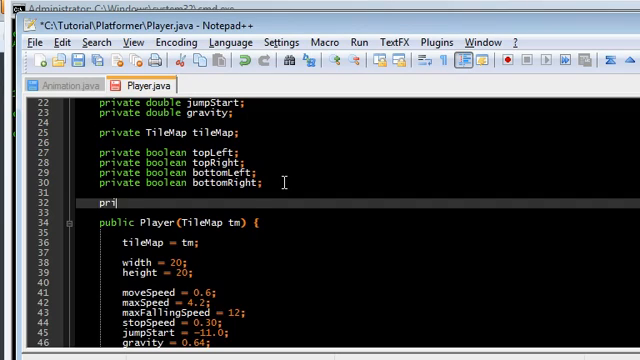
type("vate Animation")
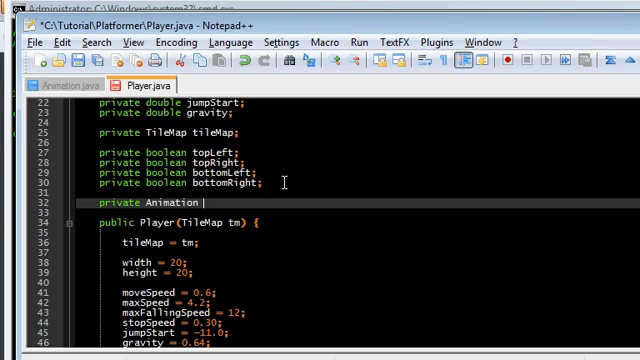
type("animation;")
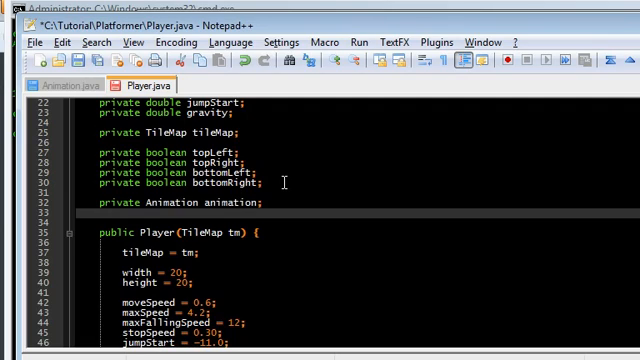
type("private BufferedImage[")
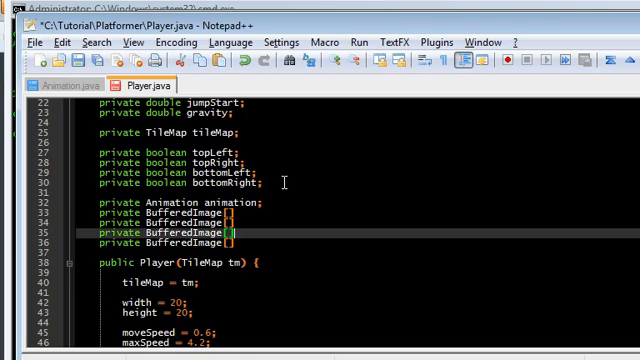
type("idle")
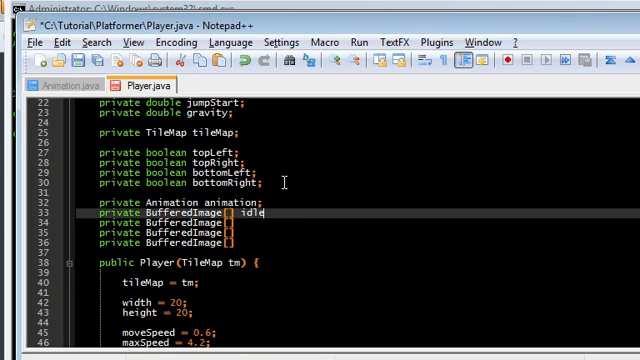
type("Sprite;")
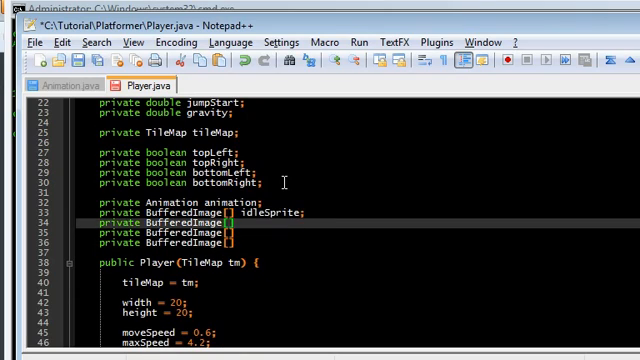
type("walkingSprite;")
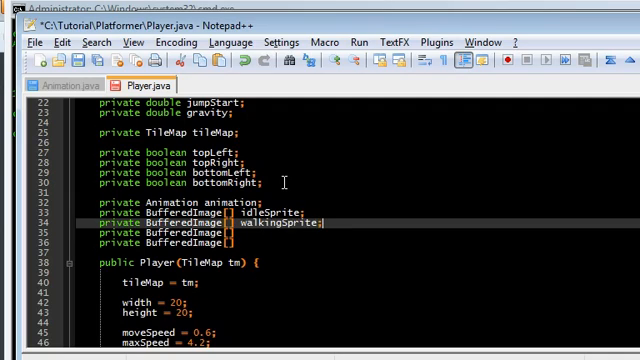
type("jumpingSprites;")
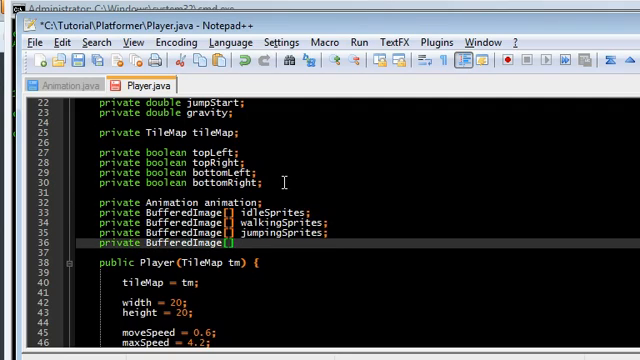
type("fallingSprites;")
type("private boolean fac")
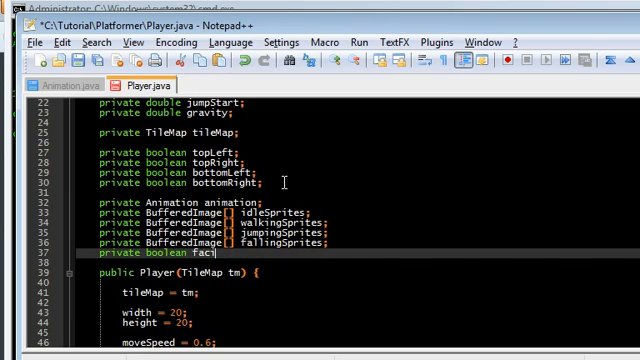
type("ingLeft;")
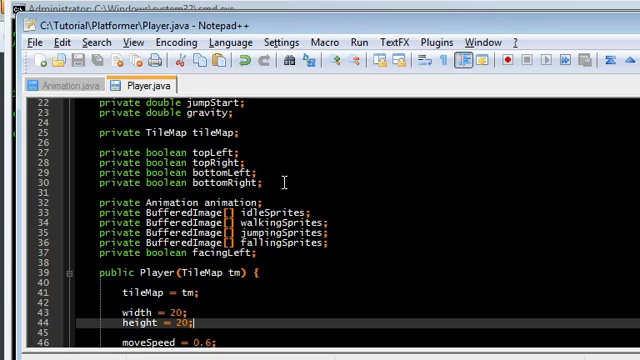
scroll("down", 3)
type("jumpStart = -11.0;")
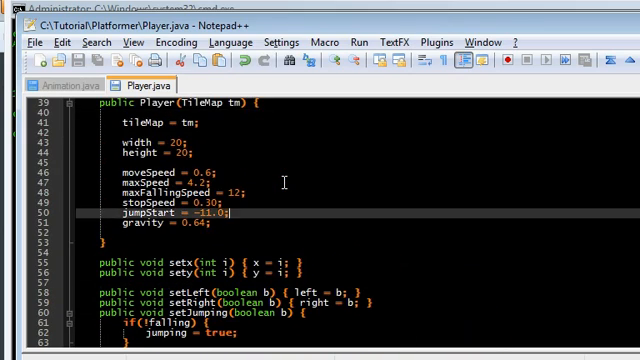
Wrap the constructor's sprite loading in try/catch printing the stack trace, and start the idleSprites BufferedImage array.
type("try {")
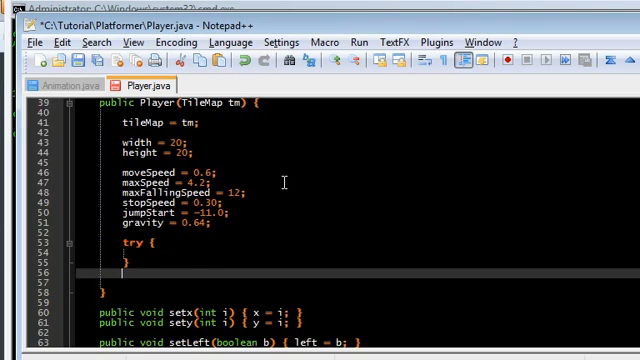
type("catch(Execption e) {")
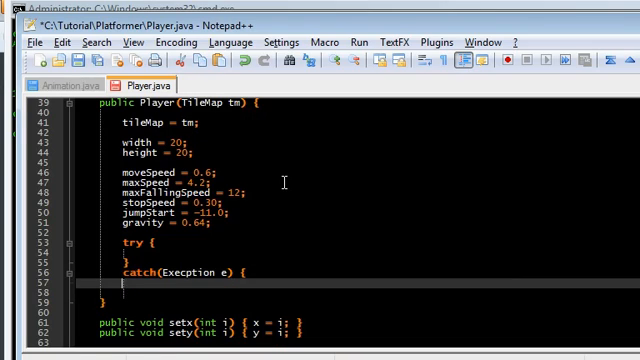
type("e.")
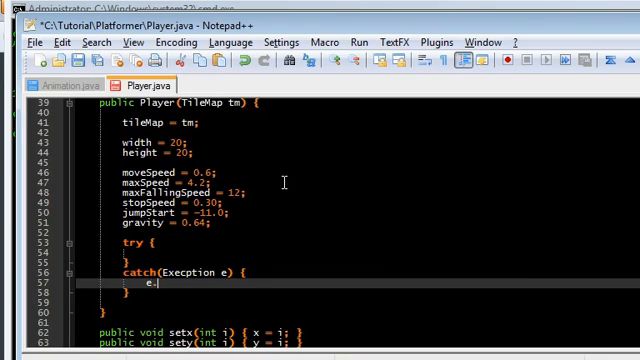
type("printStackTrace();")
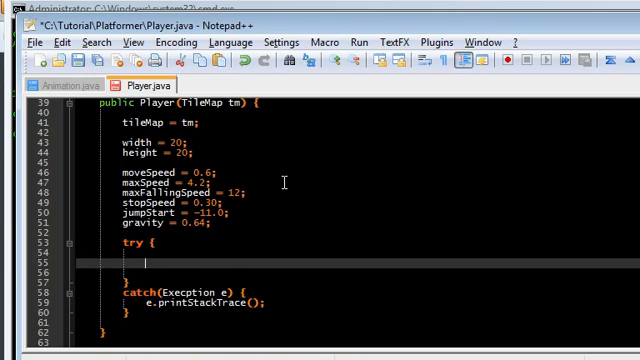
key("ctrl+s")
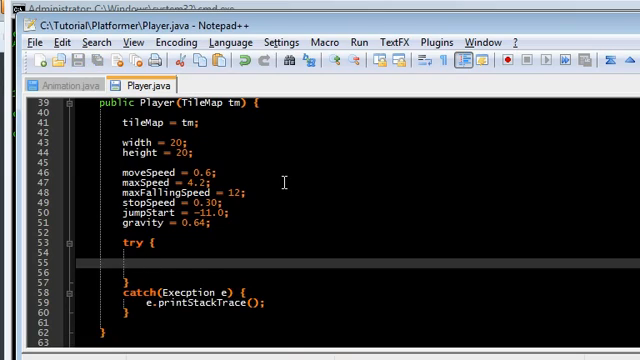
type("idleSprites = new")
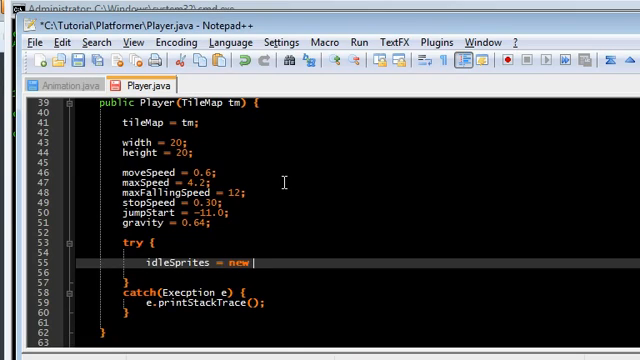
type("BufferedImage[1];")
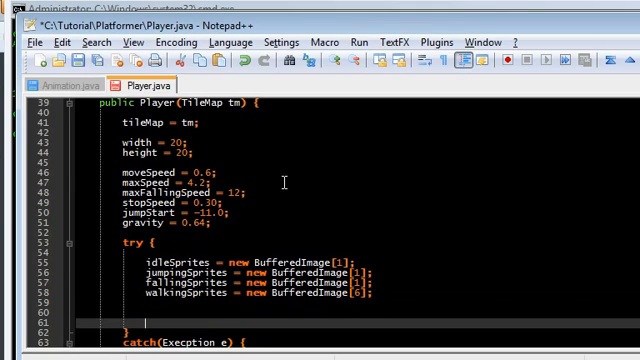
Import java.awt.image.*, javax.imageio.ImageIO and java.io.File at the top of Player.java.
scroll("down", 3)
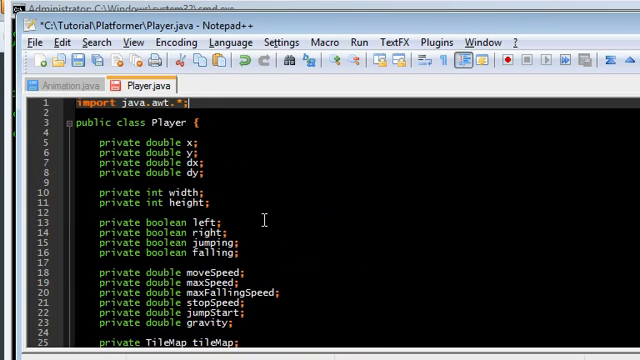
type("import java.awt.image.*;")
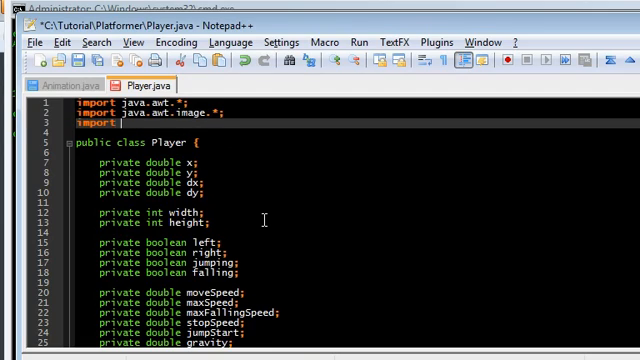
type("javax.imageio.ImageIO;")
left_click(355, 133)
type("import java.io.F")
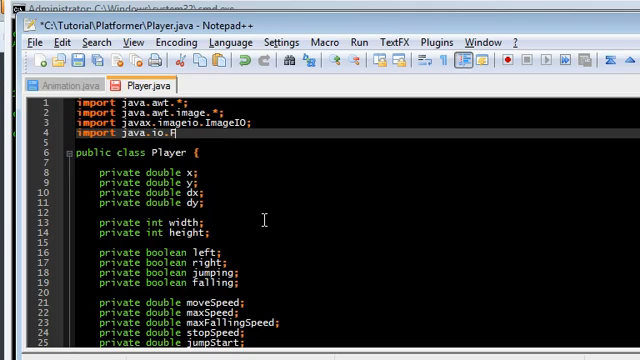
type("ile;")
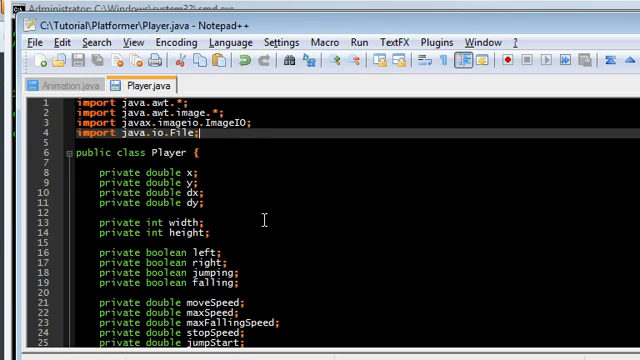
scroll("down", 3)
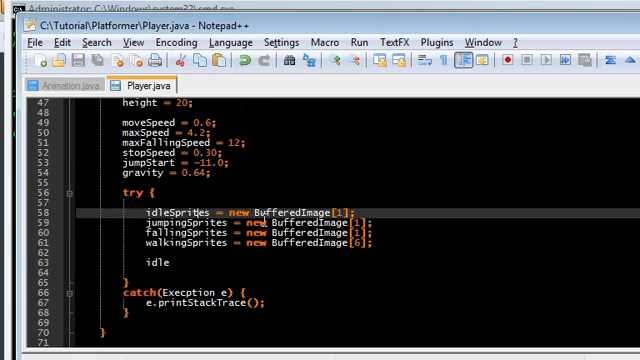
Load graphics/player/kirbyidle.gif, plus the jump and fall GIFs, into the sprite arrays' first slots.
scroll("down", 3)
type("Sprites[0] =")
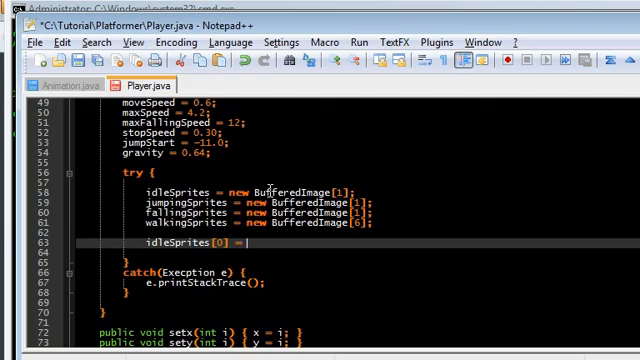
type("ImageI")
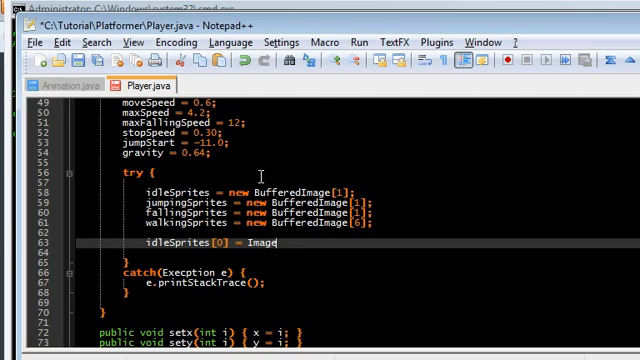
type("IO.read(new")
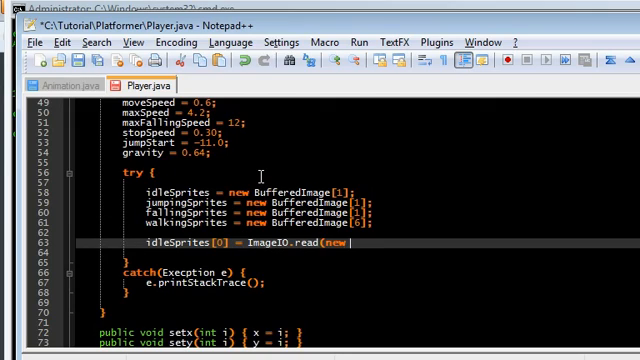
type("File(\"graphics/")
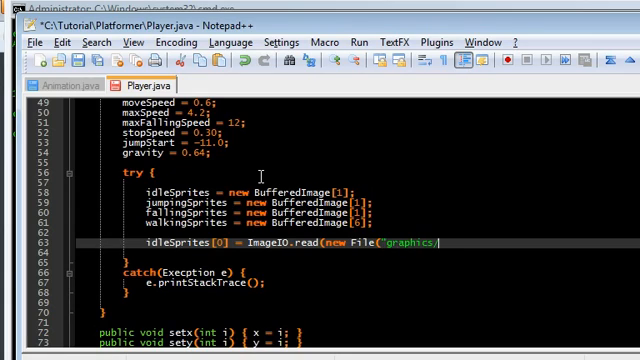
type("player/ki")
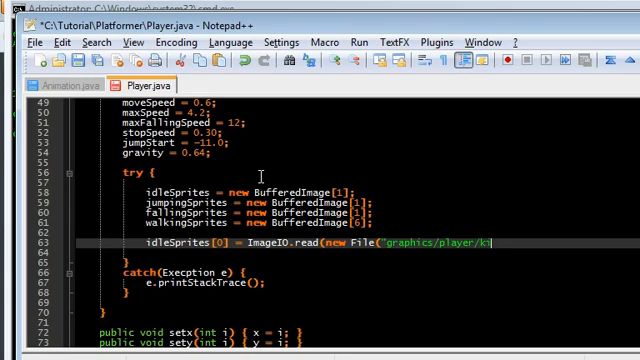
type("rbyidle.gif\"));")
left_click(337, 252)
type("jumpingSprites[0] = ImageIO.read(new File(\"graphics/player/kirbyjump.gif\"));")
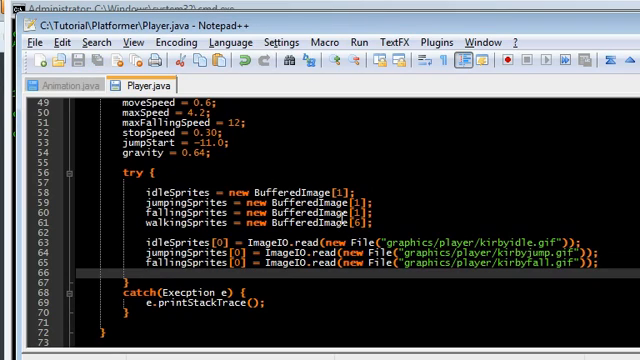
Read graphics/player/kirbywalk.gif into a BufferedImage named image.
scroll("down", 3)
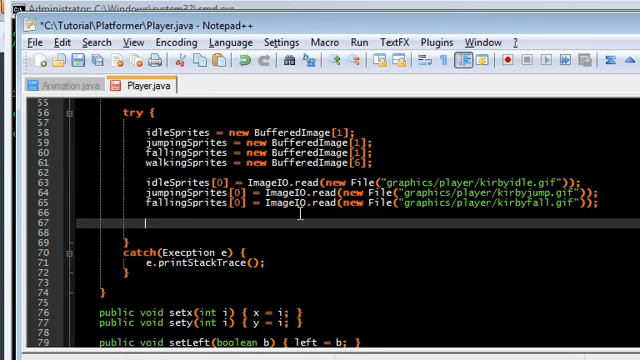
type("BufferedImage")
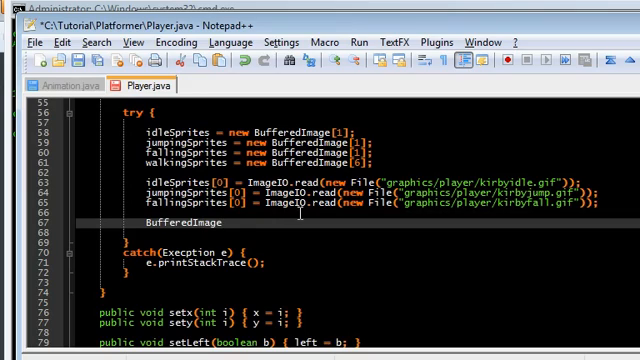
type("image")
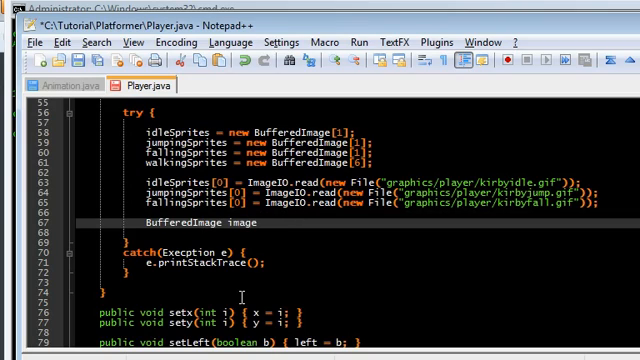
type("= ImageIO")
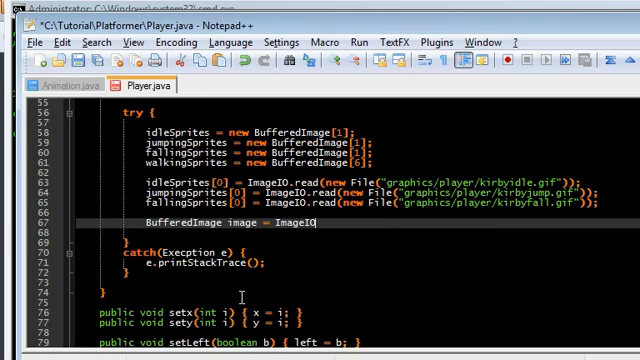
type(".read(new File(\"")
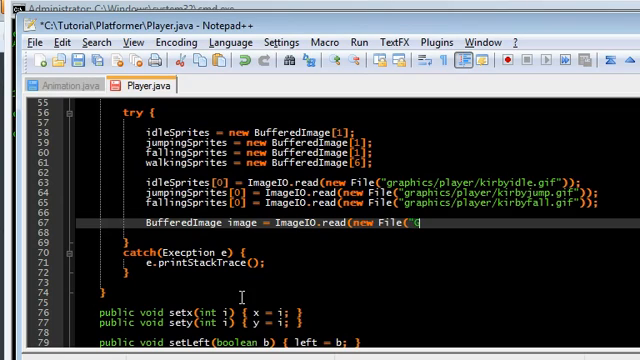
type("graphics/plaer/kirby")
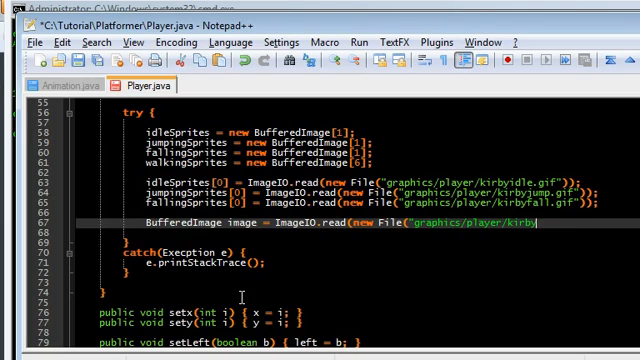
type("walk.gif\"));")
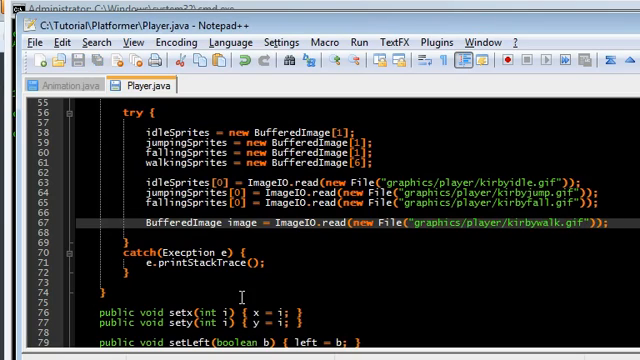
Loop over walkingSprites, assigning image.getSubimage(i * width + i, 0, width, height) to each.
type("for(int i = 0; i < 6")
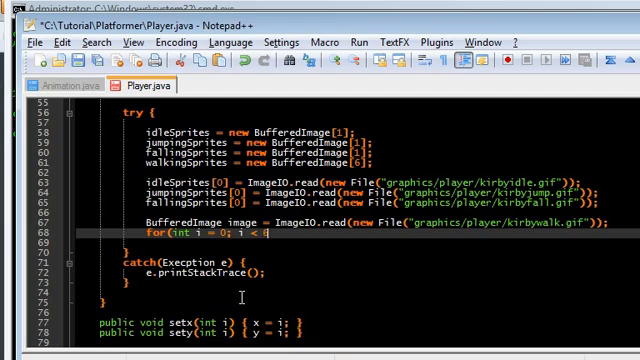
type("alkingSpr")
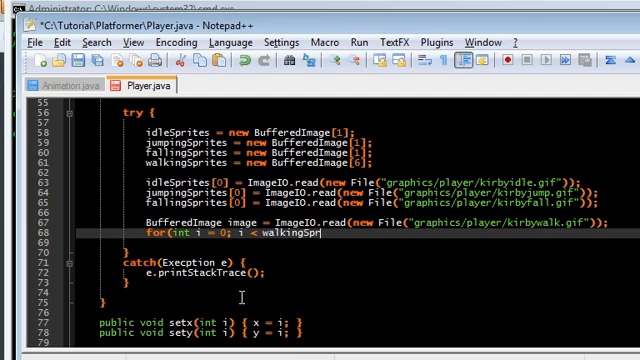
type(".length; i")
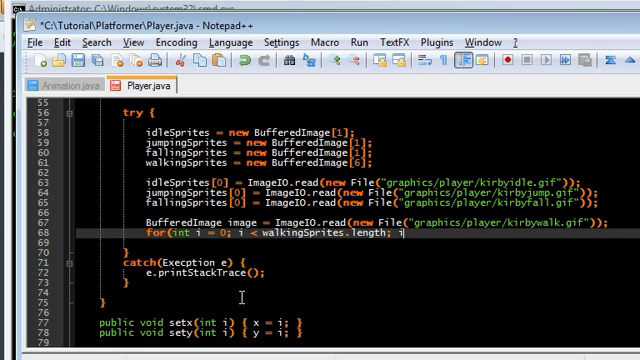
type("++) {")
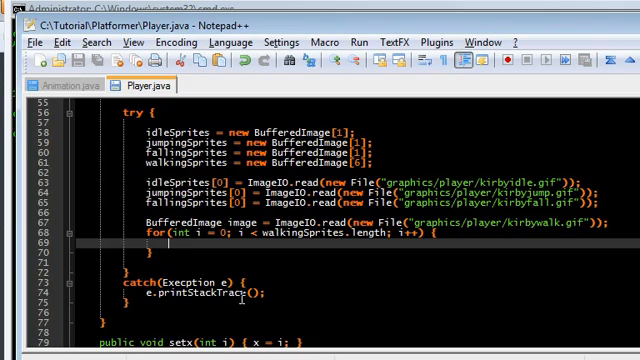
type("walkingSprites[i")
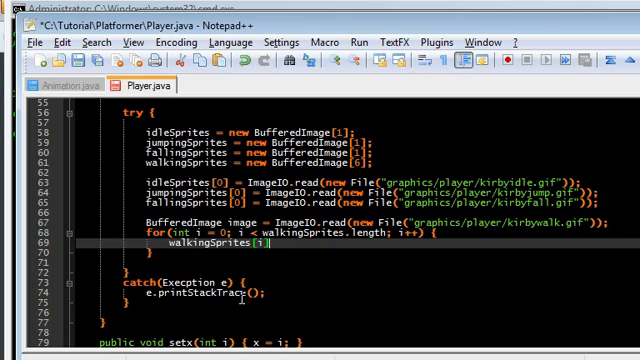
type("= image.getSubimage(")
type(");")
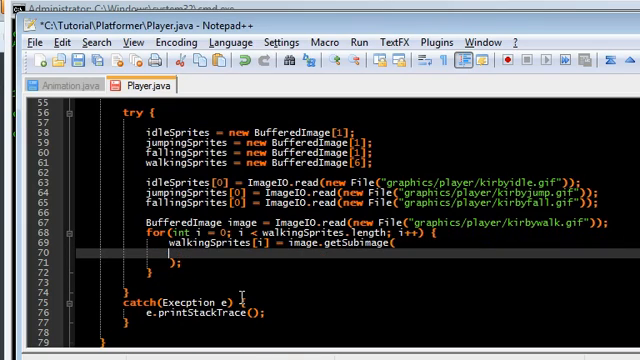
type("i * width + i,")
type("width,")
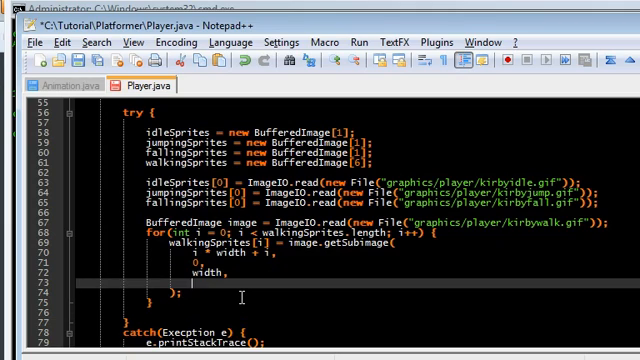
type("height")
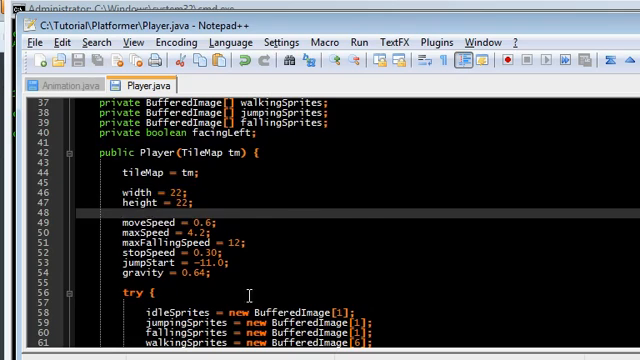
Add animation = new Animation(); below the catch block and begin a facingLeft line.
scroll("down", 3)
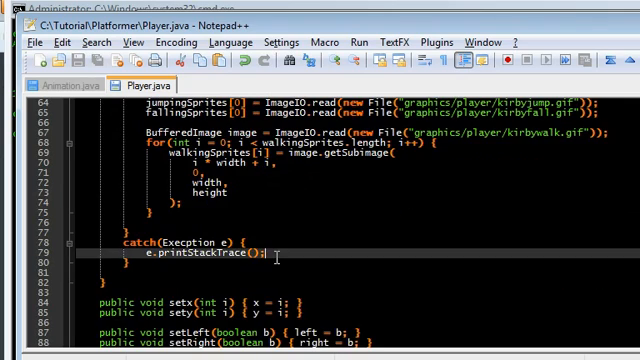
type("animation")
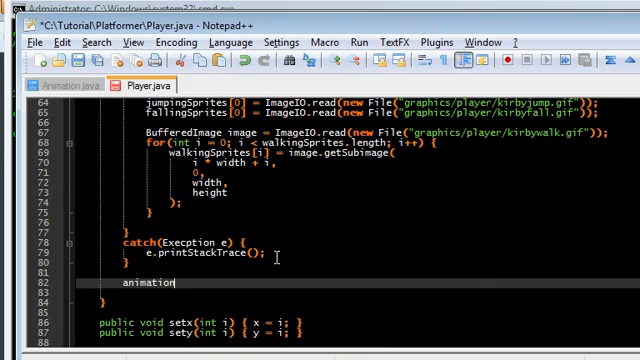
type("= new Animation")
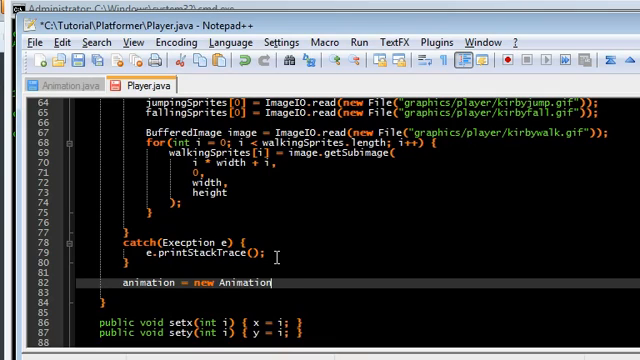
type("();")
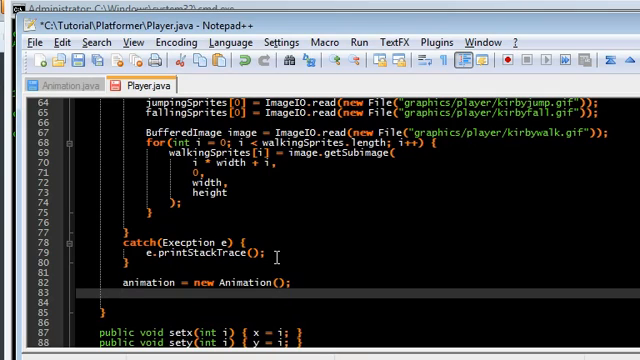
type("facingLef")
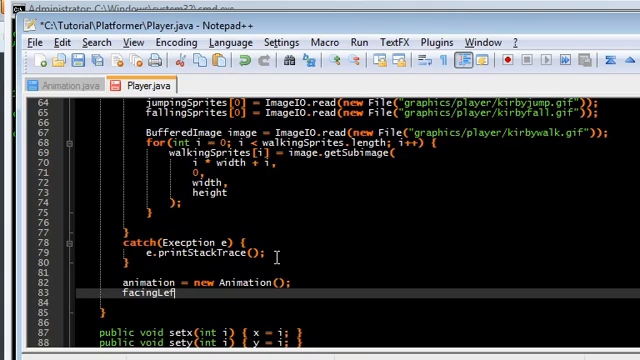
type("t = false;")
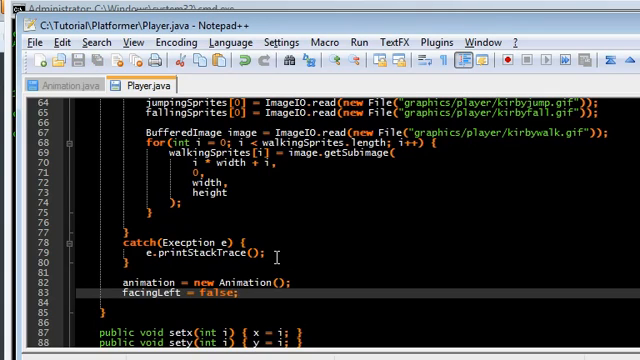
Scroll down Player.java to the blank line after tileMap.setx/sety in update().
scroll("down", 3)
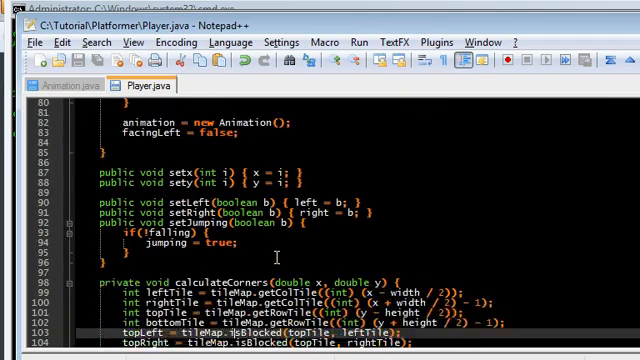
scroll("down", 3)
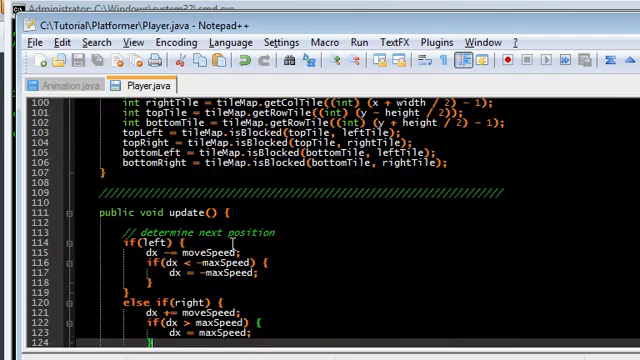
scroll("down", 3)
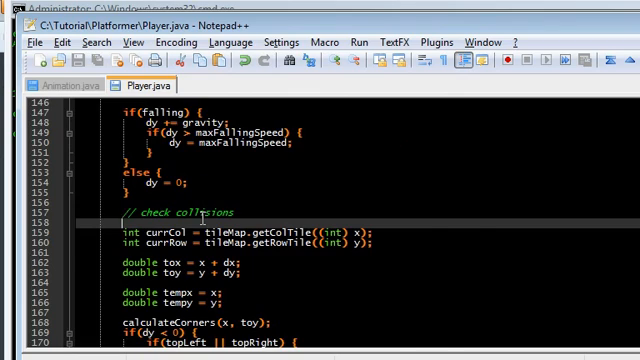
scroll("down", 3)
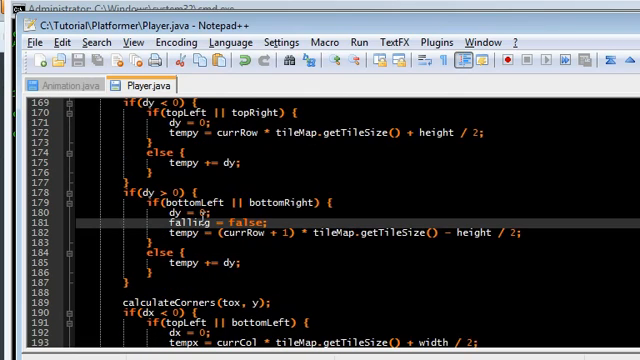
scroll("down", 3)
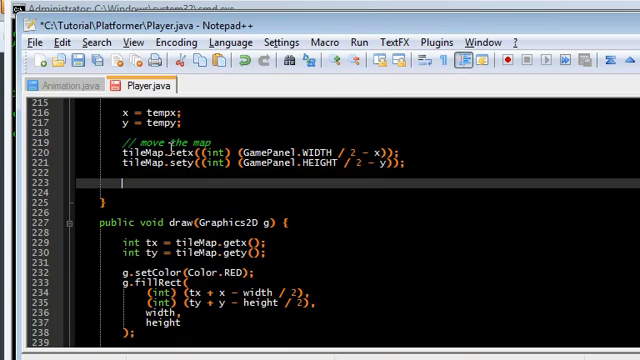
Start a // sprite animation block that sets walkingSprites frames when moving left or right.
type("// sprite animation")
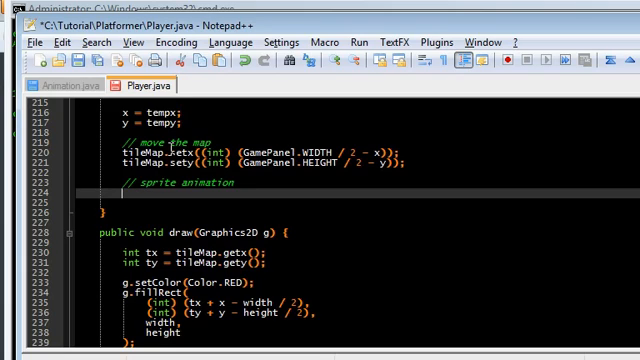
type("if(")
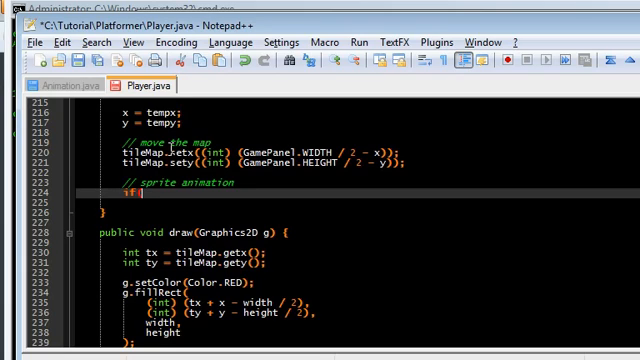
type("(left ||")
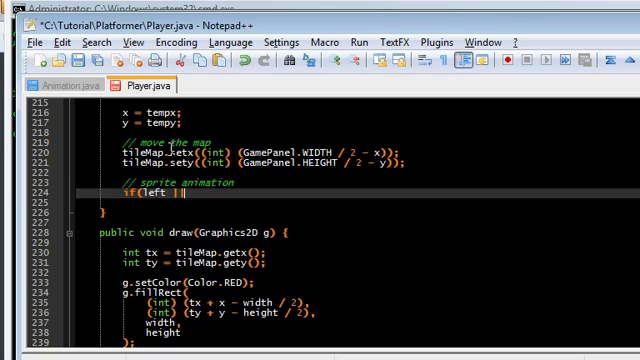
type("right) {")
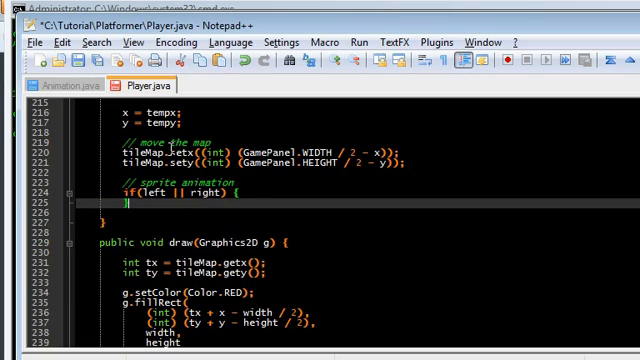
type("animation")
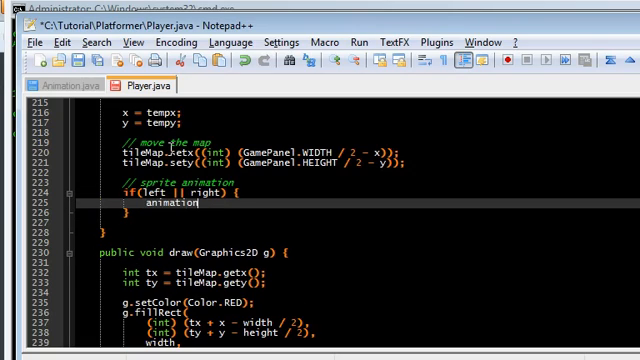
type(".setFrames")
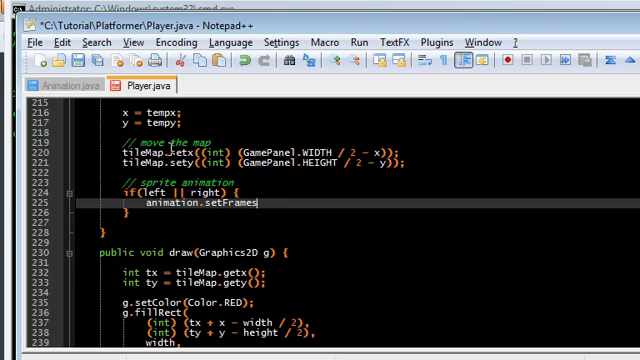
type("(walkingSprites);")
type("animation.setDelay(100);")
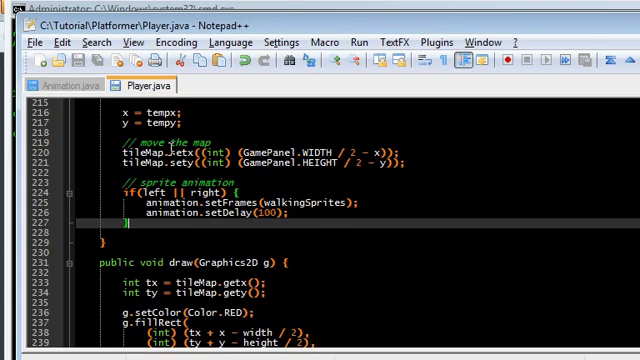
Add idle frames with delay -1, jumping frames when dy < 0, and falling when dy > 0.
type("else {")
type("animation.set")
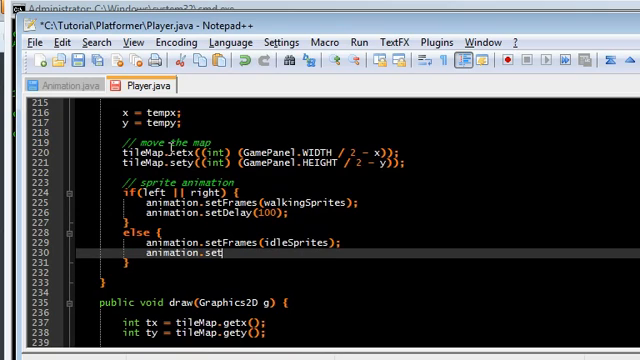
type("Delay(-1);")
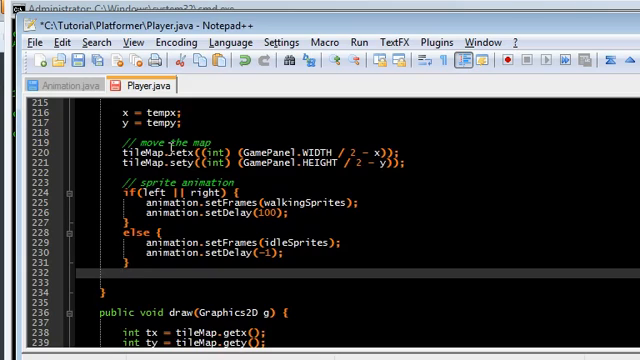
type("if(dy |")
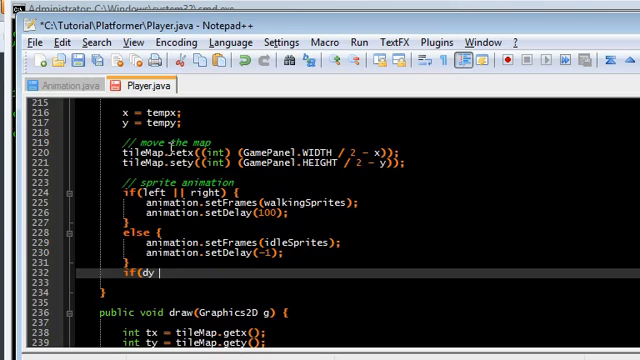
type("< 0) {")
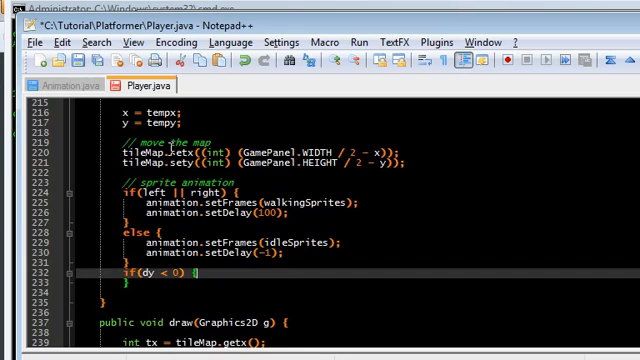
type("animation.setFrames(jSprites);")
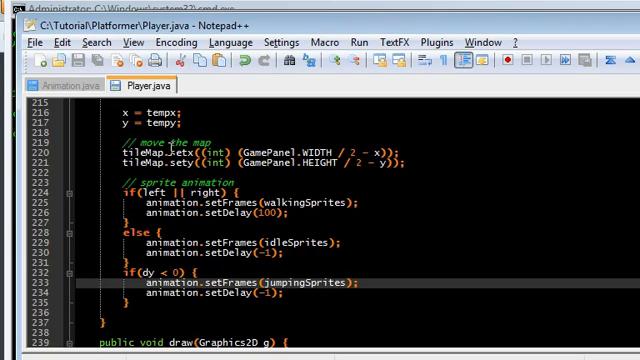
type("f")
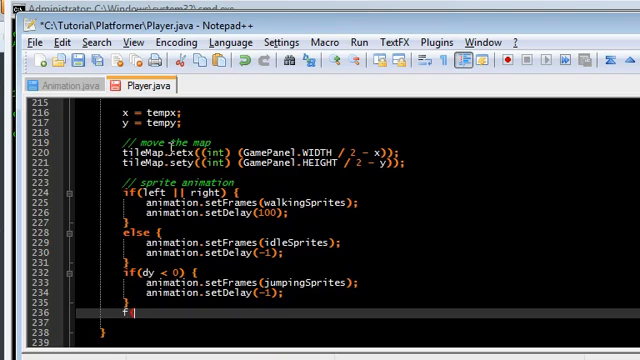
type("if(dy >")
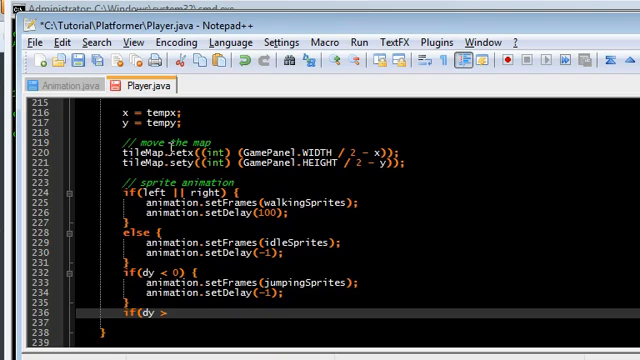
type("0) {")
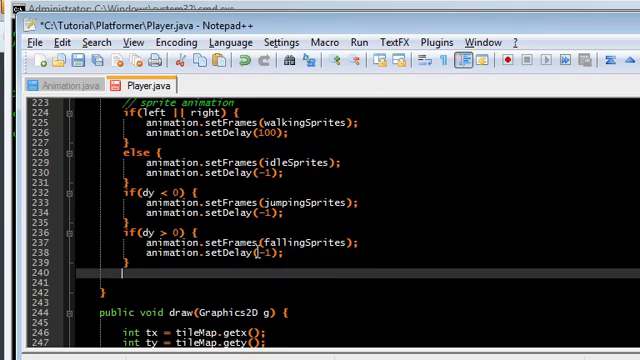
Call animation.update(), then set facingLeft true when dx < 0 and false when dx > 0.
type("animatino.")
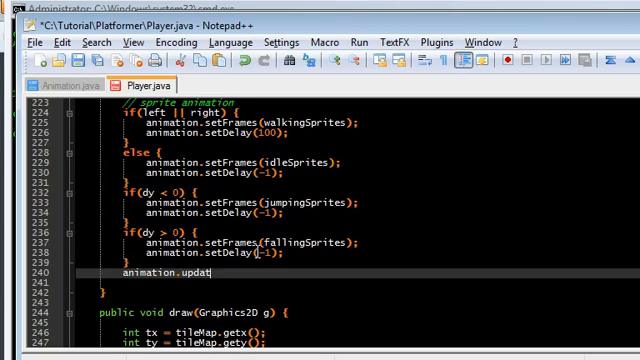
type("e();")
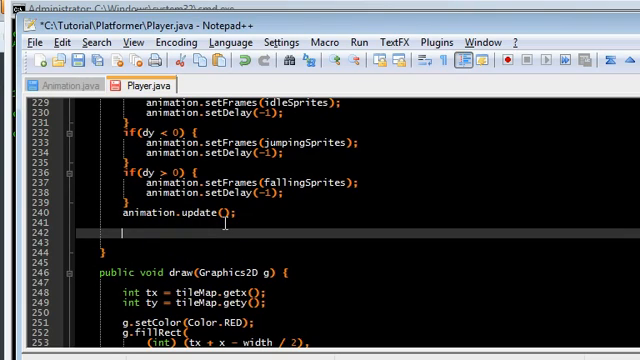
type("if(")
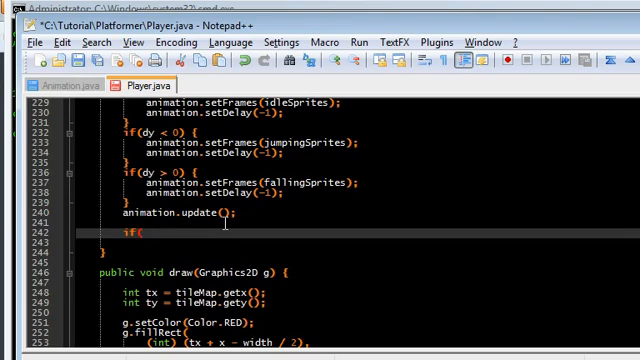
type("dx < 0)")
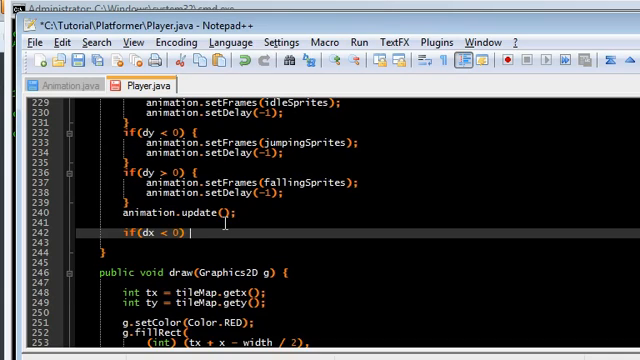
type("{")
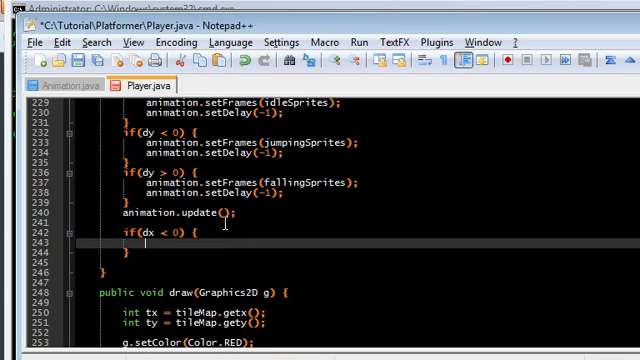
type("facingLeft = true;")
type("if")
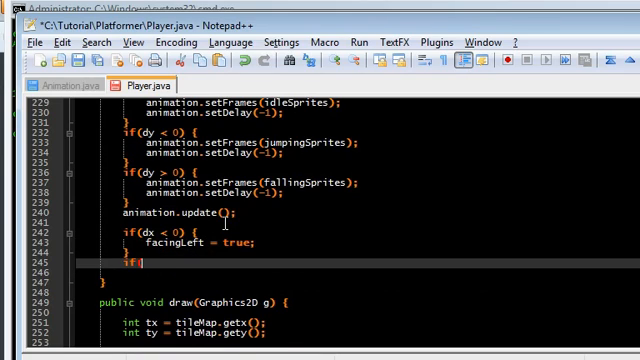
type("(dx > 0) {")
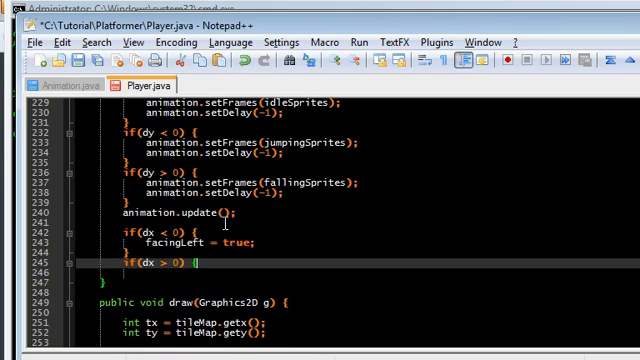
type("facingLeft")
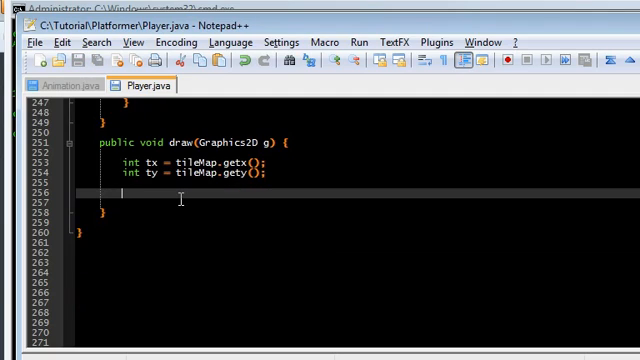
When facingLeft, draw the animation image normally, offset by half width and height.
type("g.drawImag")
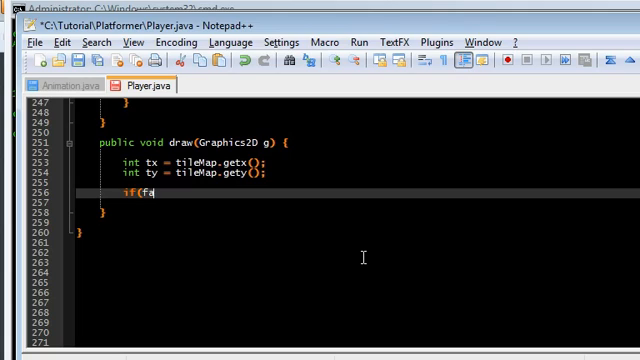
type("cingLeft) {")
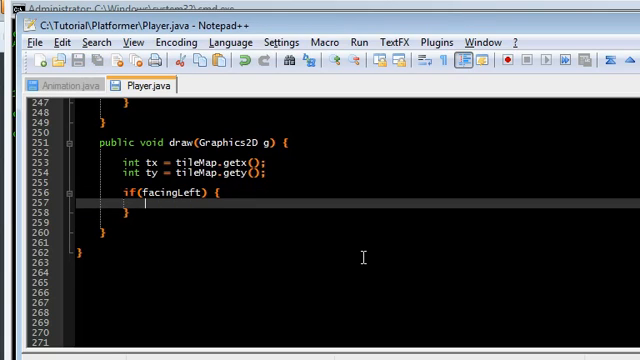
type("g.drawImage")
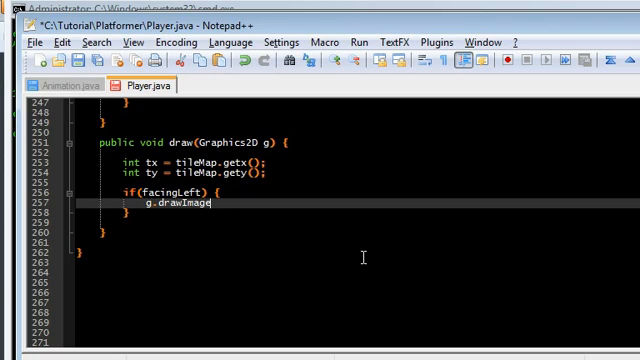
type("(")
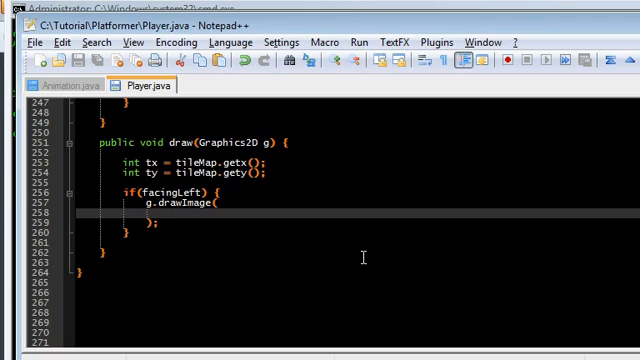
type("animation.getImage(),")
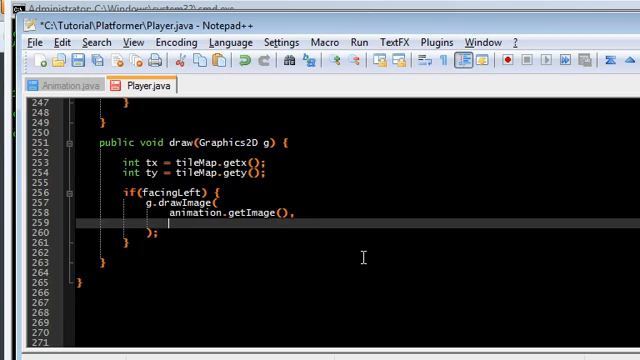
type("int) (tx + x - width / 2),")
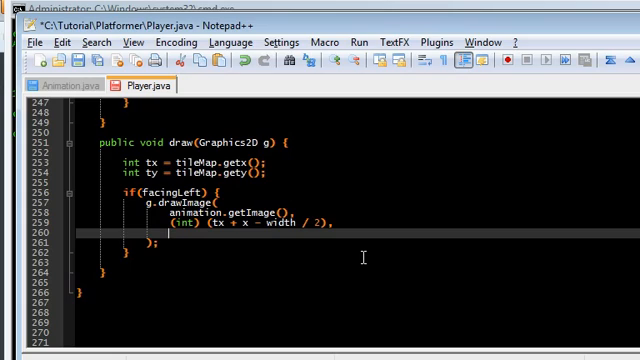
type("(int) (")
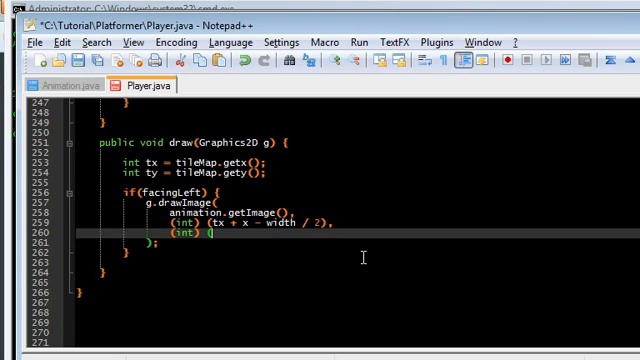
type("(ty + y")
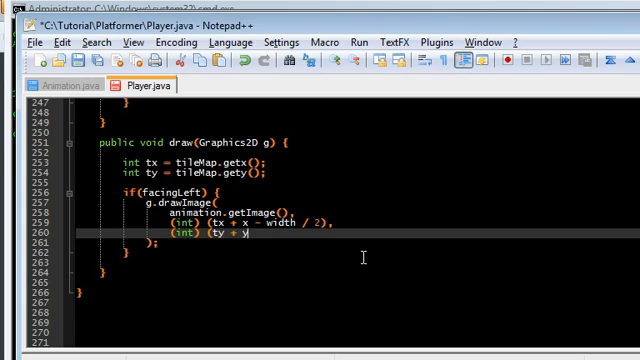
type("- height / 2")
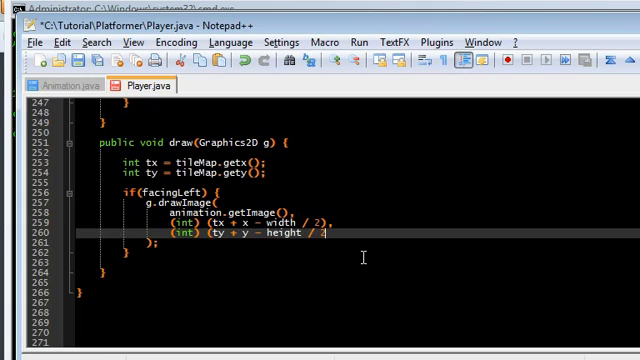
type("null")
left_click(357, 272)
type("else")
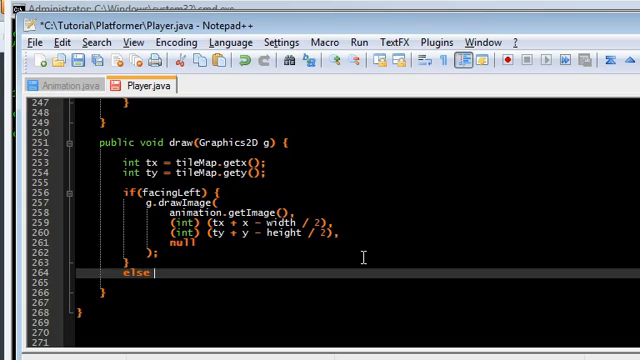
Add an else branch drawing the image mirrored at x + width with negative width.
type("{")
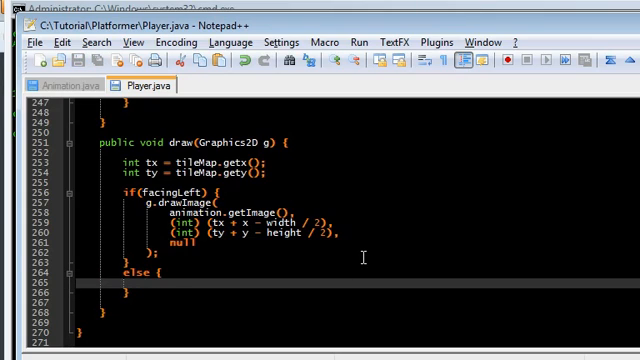
type("g.drawImage(")
left_click(358, 292)
type(");")
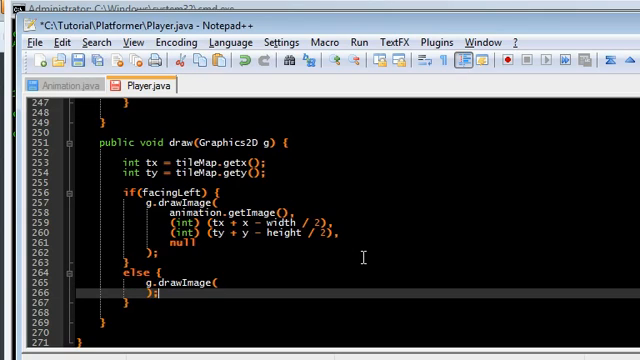
scroll("down", 3)
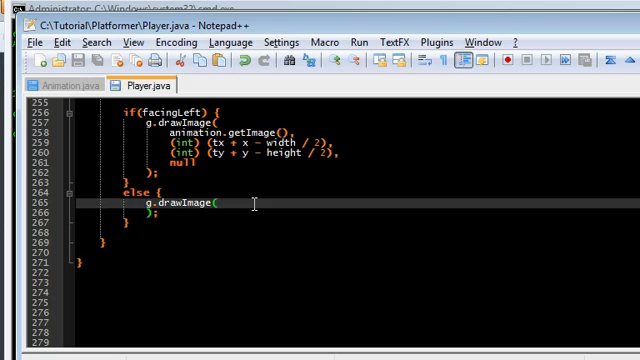
type("animation.getImage(),")
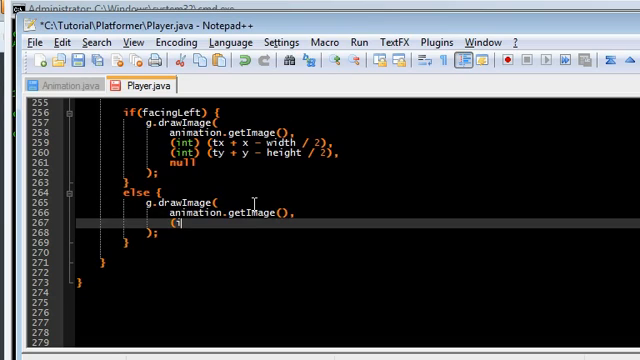
type("(int) (t")
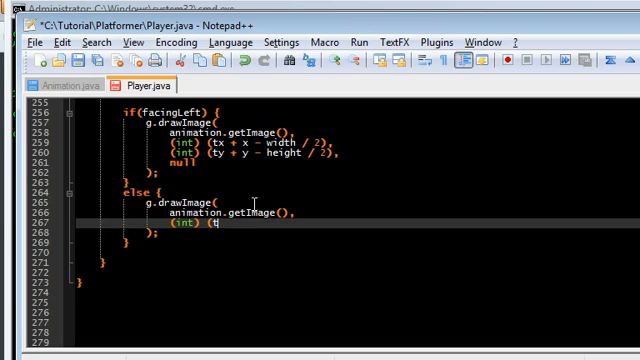
type("x + x - width / 2 + width),")
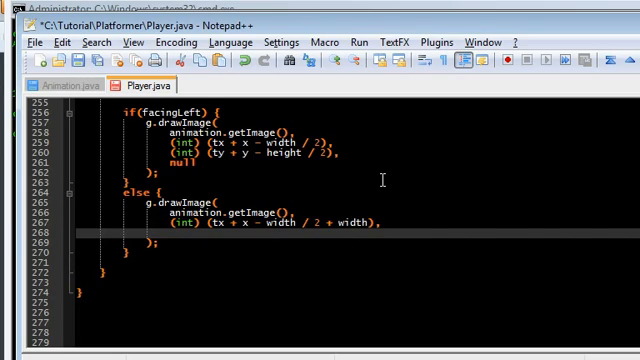
type("(int) (ty + t")
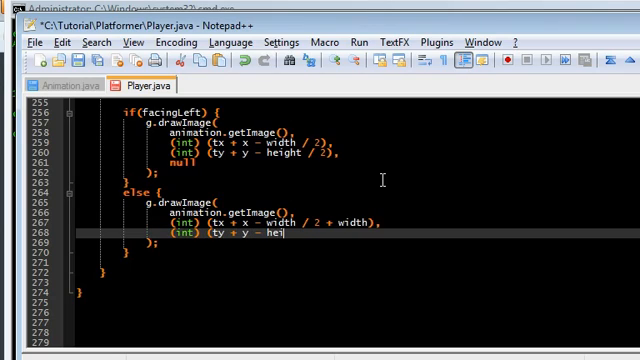
type("ght / 2),")
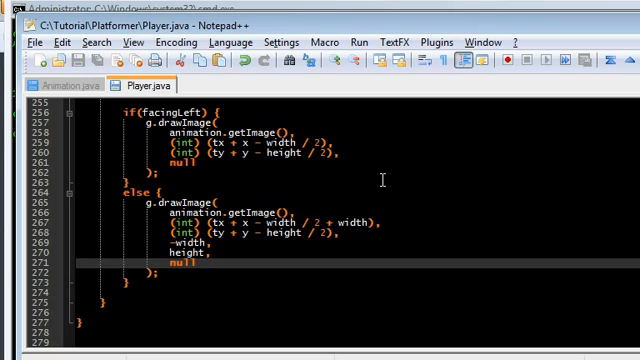
mouse_move(152, 292)
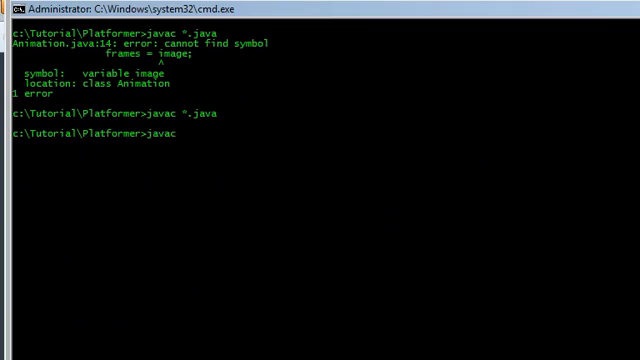
Compile all the platformer's Java files with javac *.java and check the output.
type("*.java")
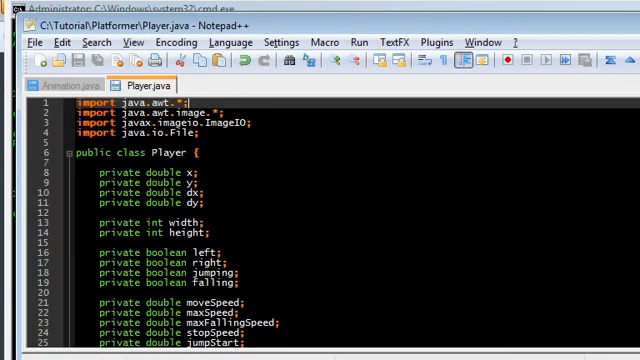
scroll("down", 3)
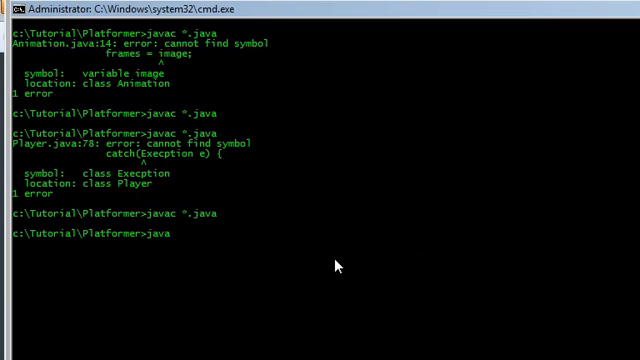
key("Enter")
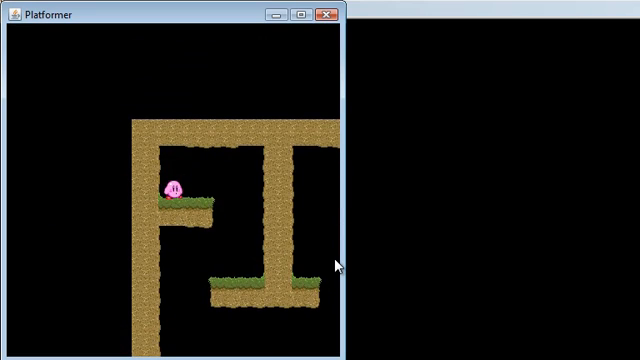
mouse_move(316, 84)
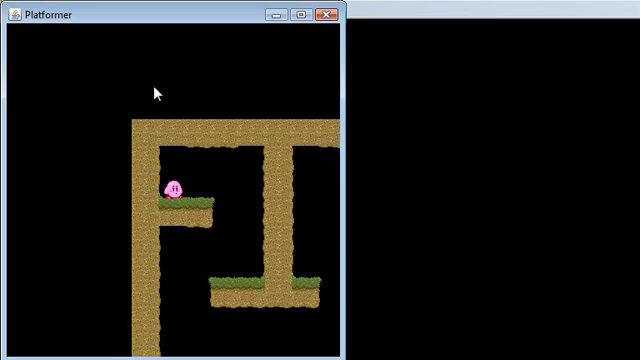
mouse_move(203, 84)
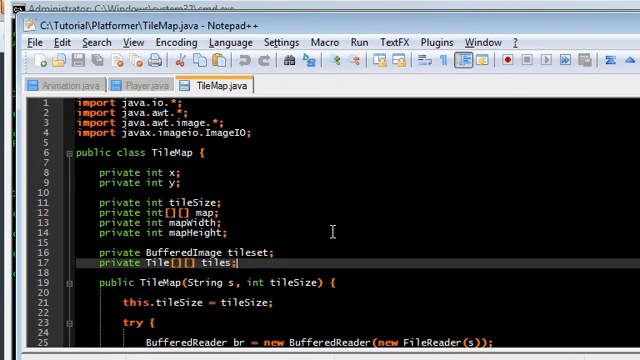
Declare private int minx, miny, maxx and maxy fields in TileMap.
scroll("down", 3)
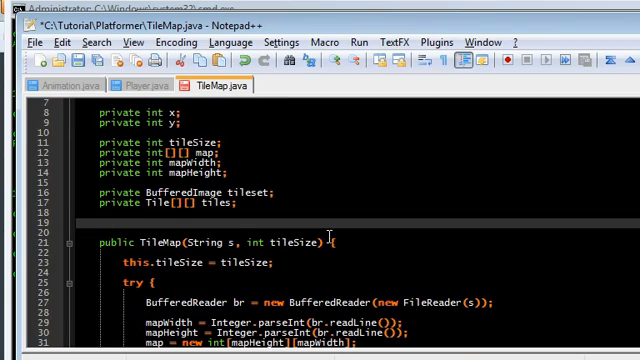
type("private int min")
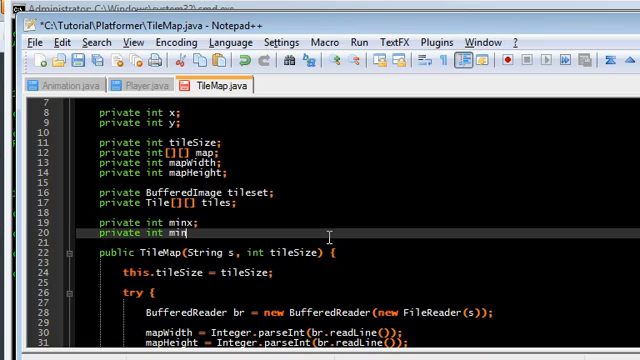
type("y;")
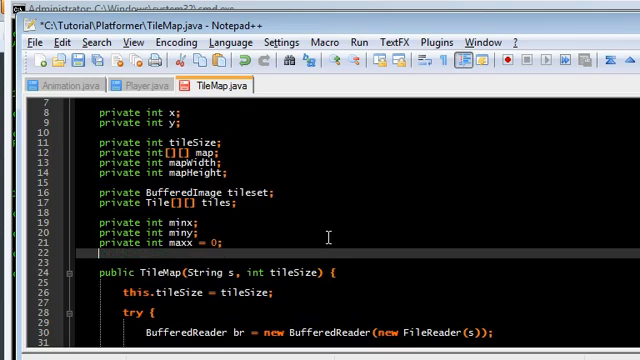
type("private int maxy = 0")
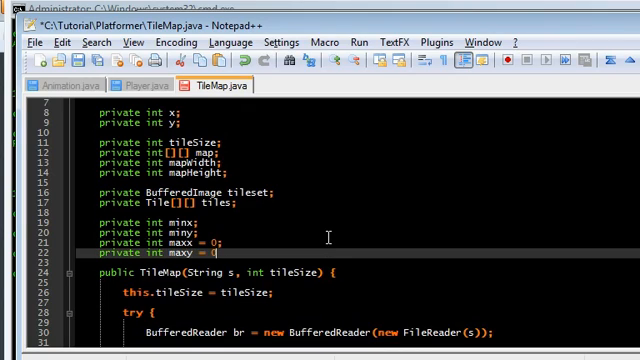
Set minx = GamePanel.WIDTH - mapWidth * tileSize, and miny likewise from GamePanel.HEIGHT.
scroll("down", 3)
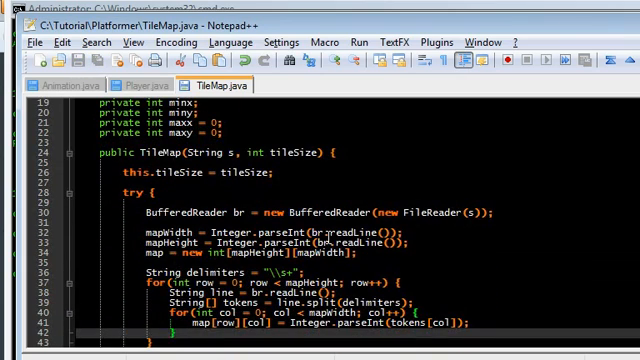
scroll("down", 3)
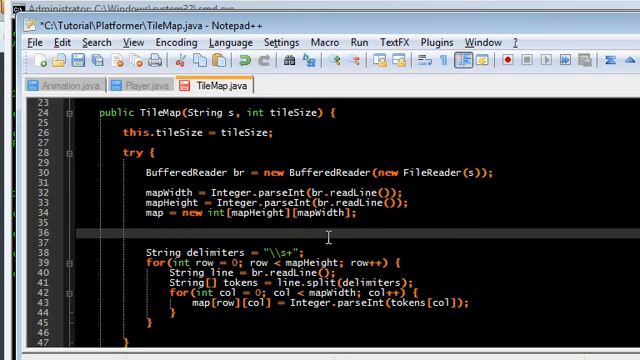
type("minx =")
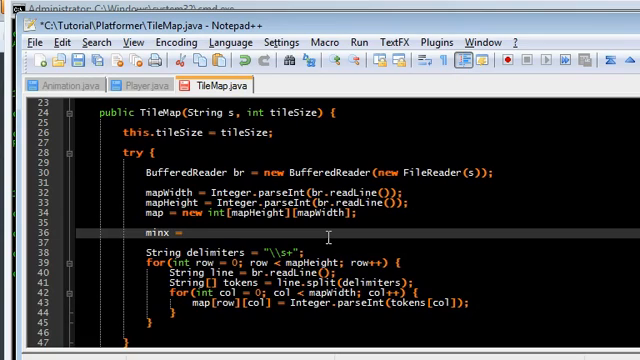
type("TileMa")
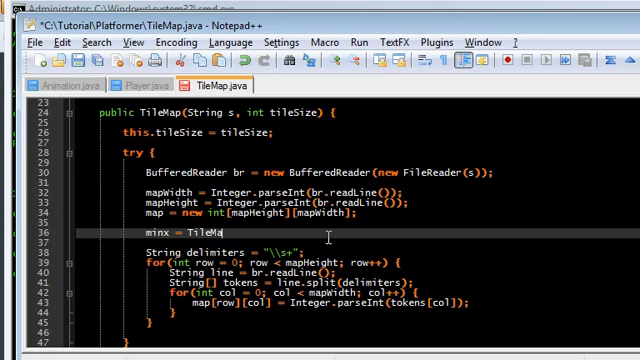
type("GamePane")
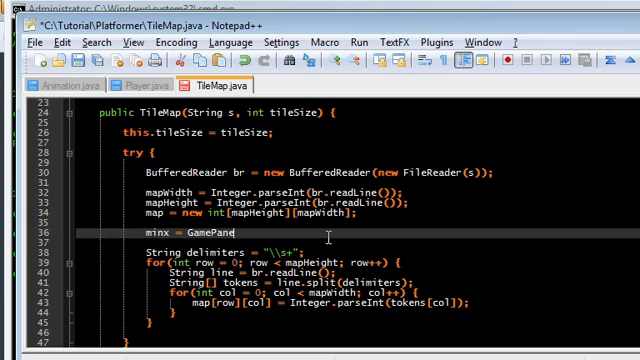
type(".WIDTH - map")
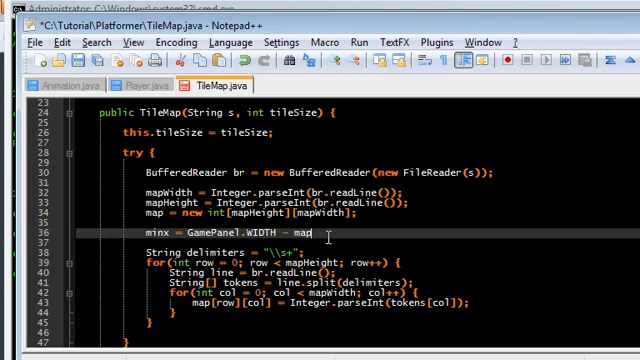
type("Width * tileSize;")
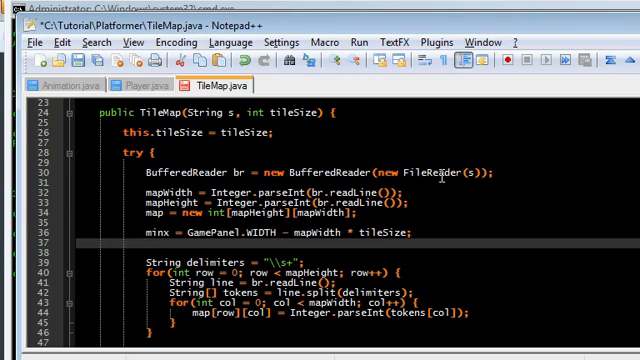
type("miny =")
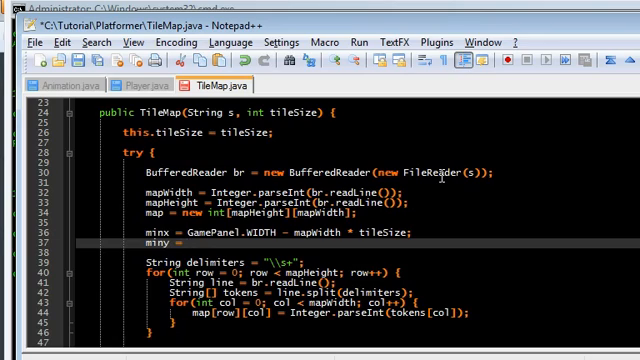
type("GamePanel.HEIGHT - mapHeight")
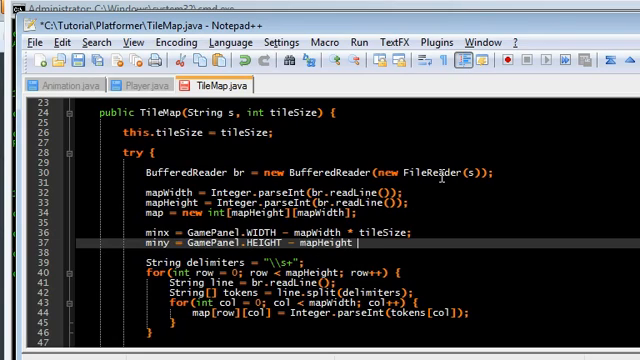
type("* tileSize;")
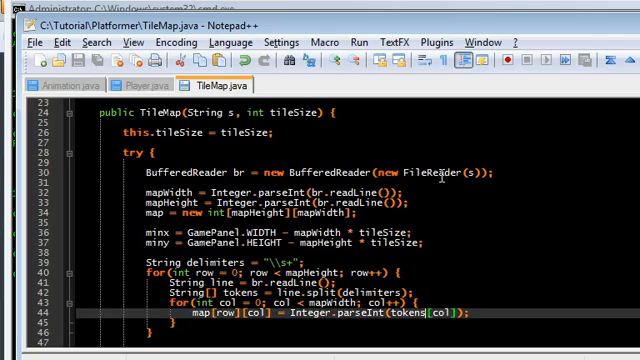
Clamp x to minx/maxx in setx and y to miny/maxy in sety.
scroll("down", 3)
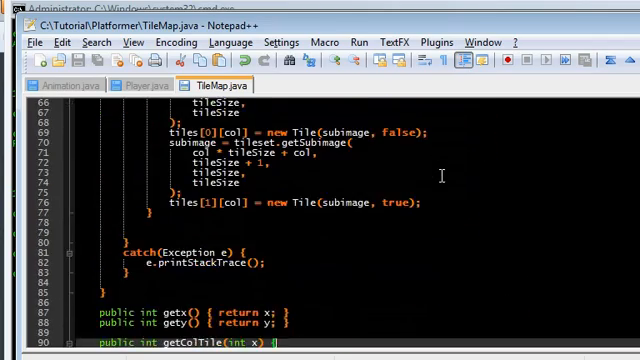
scroll("down", 3)
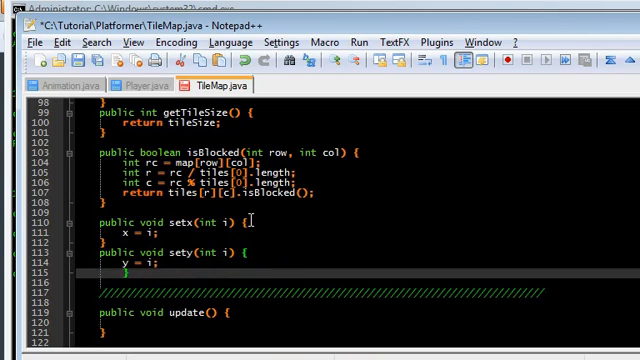
type("if(x")
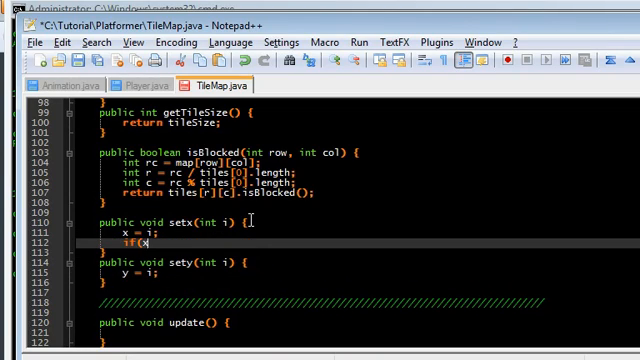
type("< minx) {")
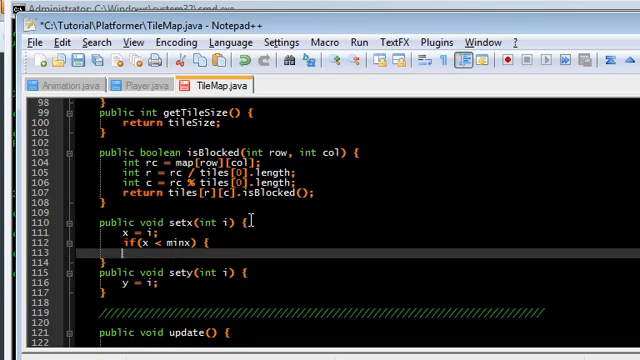
type("x = minx;")
type("x = maxx;")
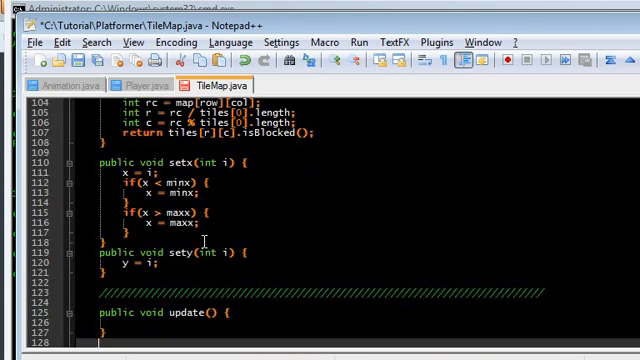
type("if(y < miny) {")
type("y = miny;")
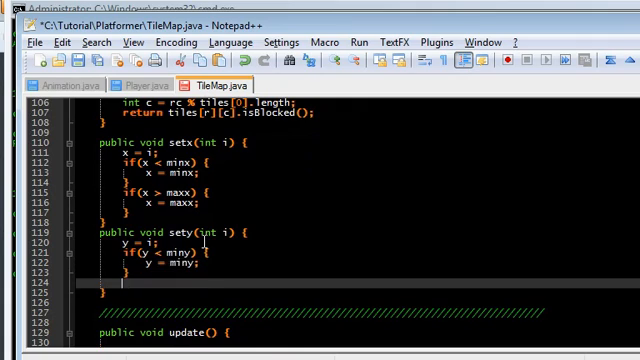
type("if(y > max")
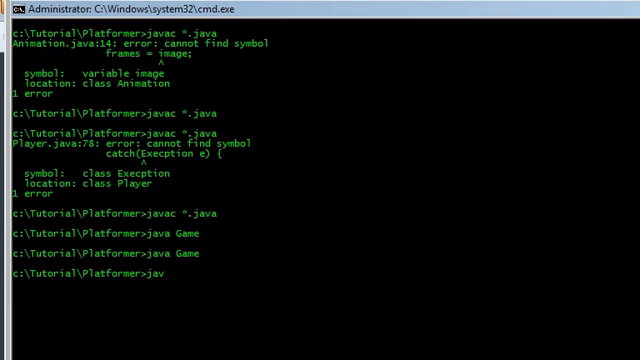
Recompile the Platformer sources with javac *.java and relaunch the game.
type("ac jav")
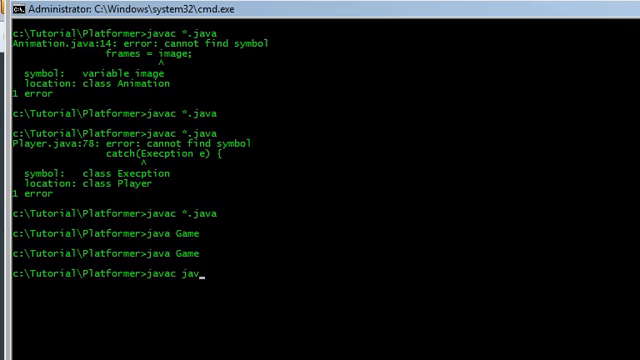
key("Enter")
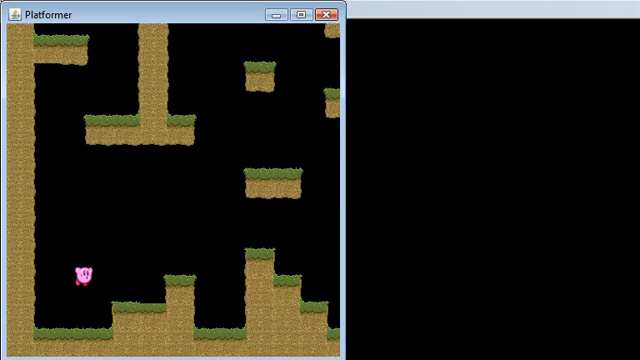
Move Kirby right and jump to confirm the camera stays within the map.
key("Right")
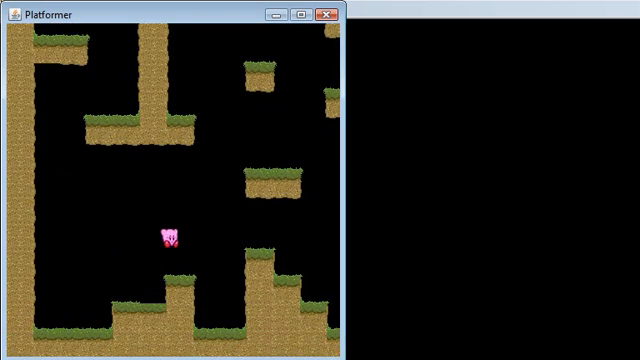